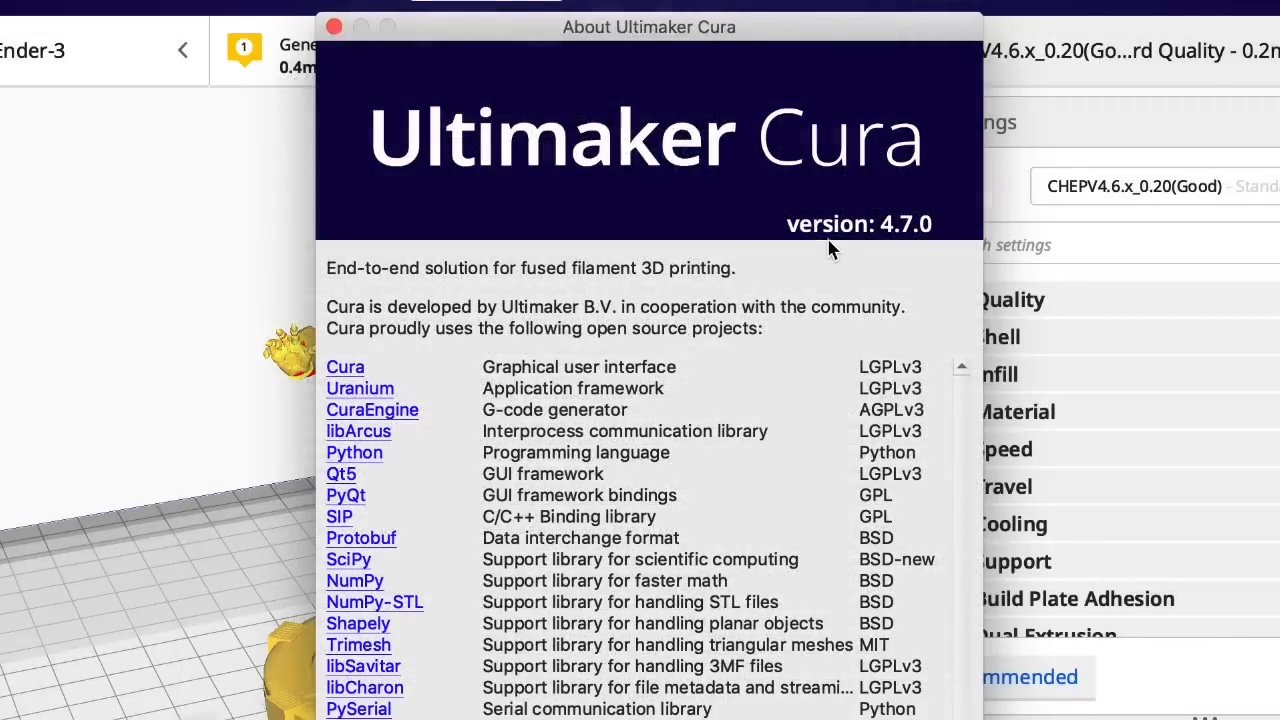
pyautogui.moveTo(685, 170)
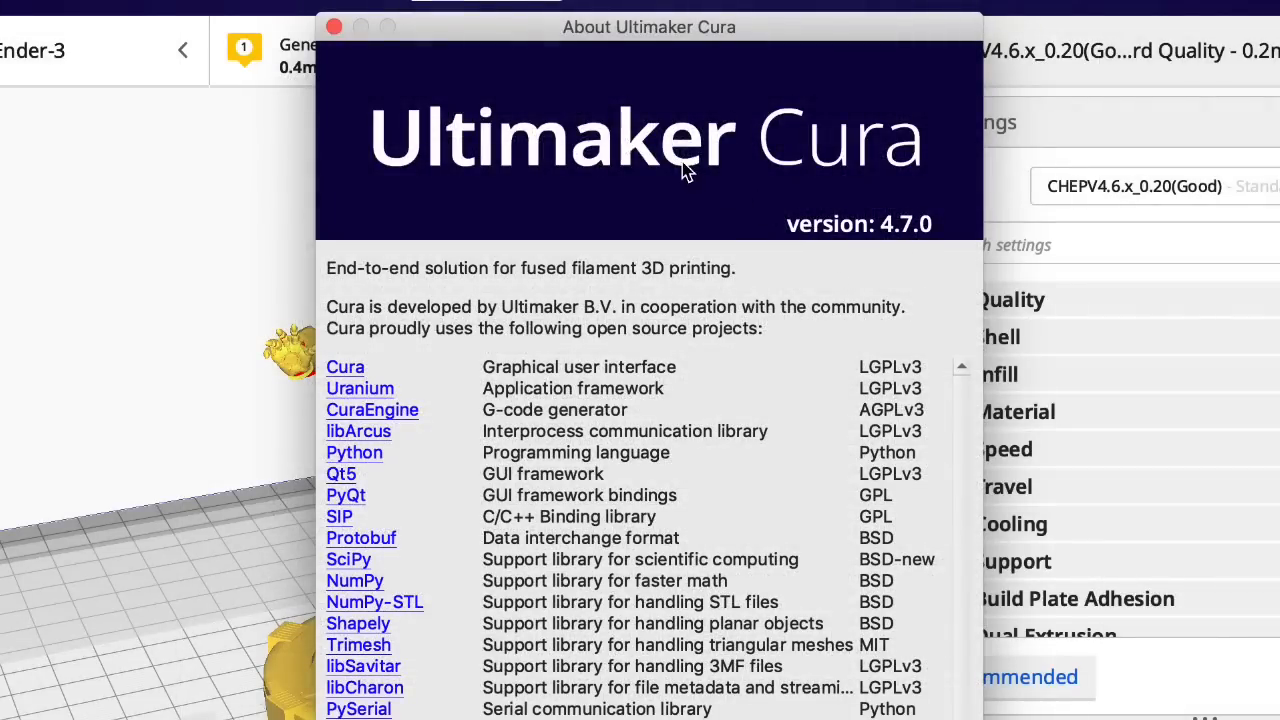
pyautogui.moveTo(388, 168)
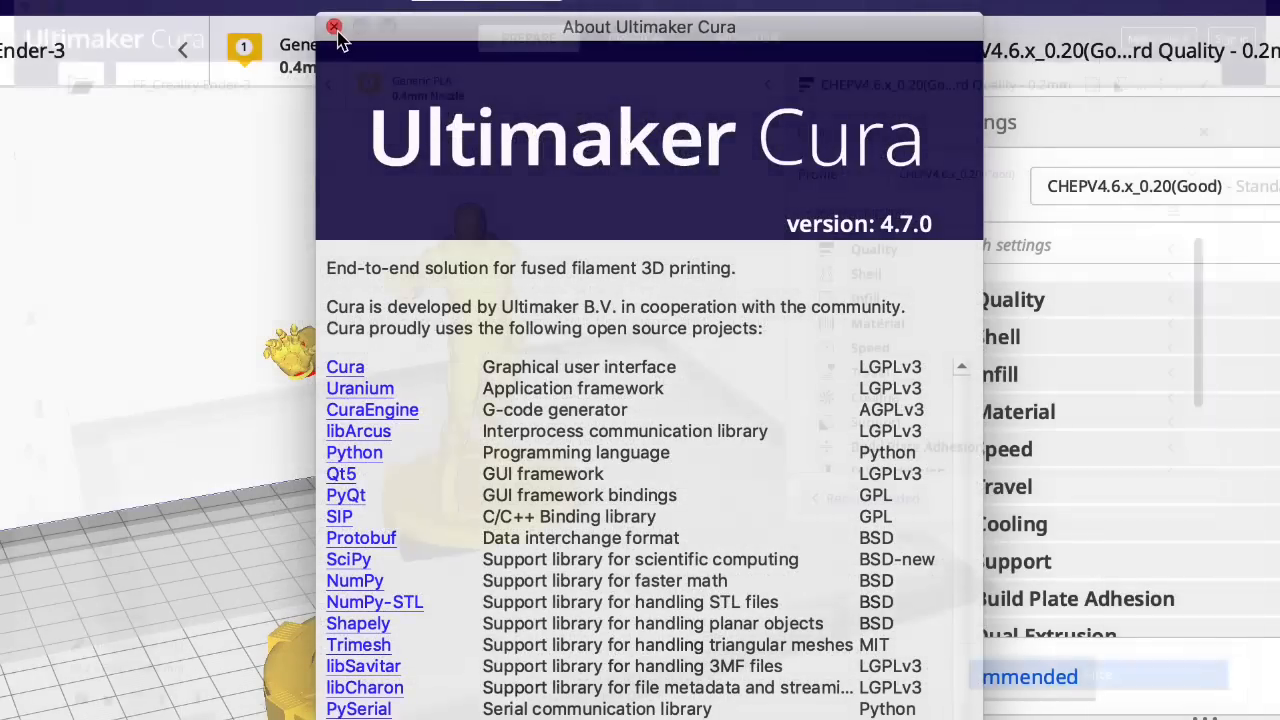
# Step: Close the About window and turn the Iron Man model around its vertical axis
pyautogui.click(334, 27)
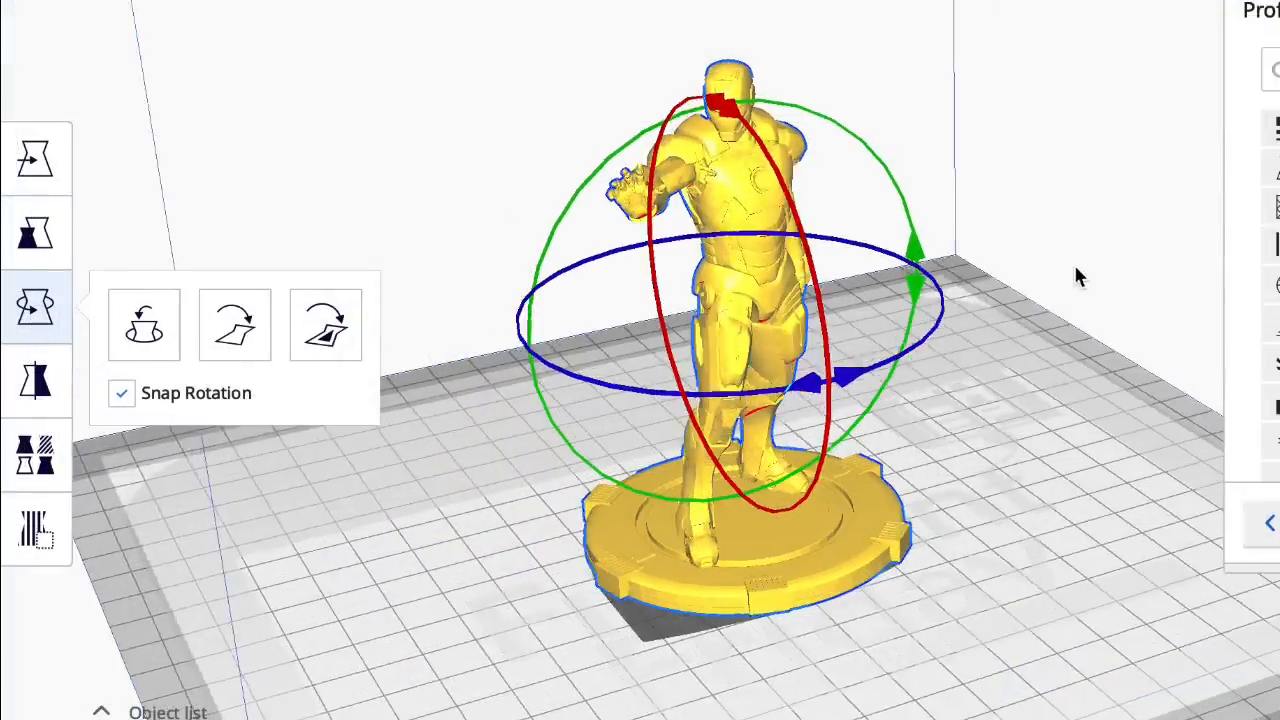
pyautogui.moveTo(1080, 276); pyautogui.dragTo(780, 246)
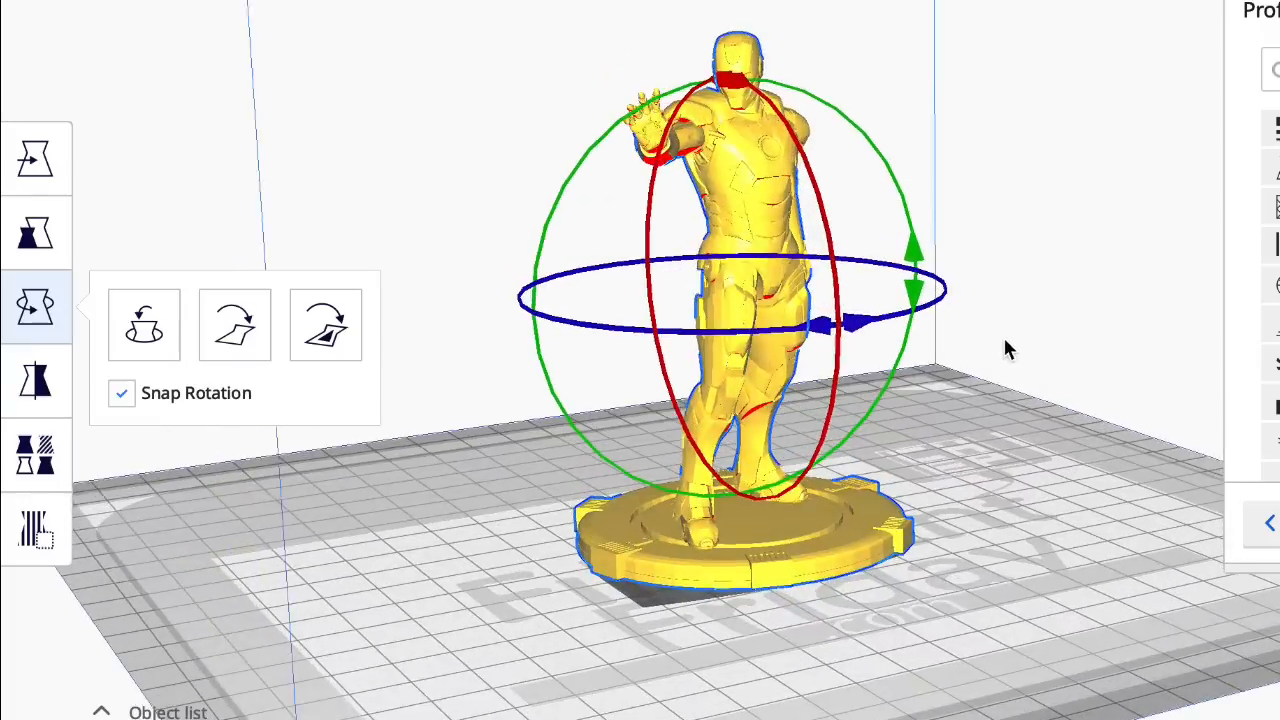
pyautogui.moveTo(820, 320); pyautogui.dragTo(850, 330)
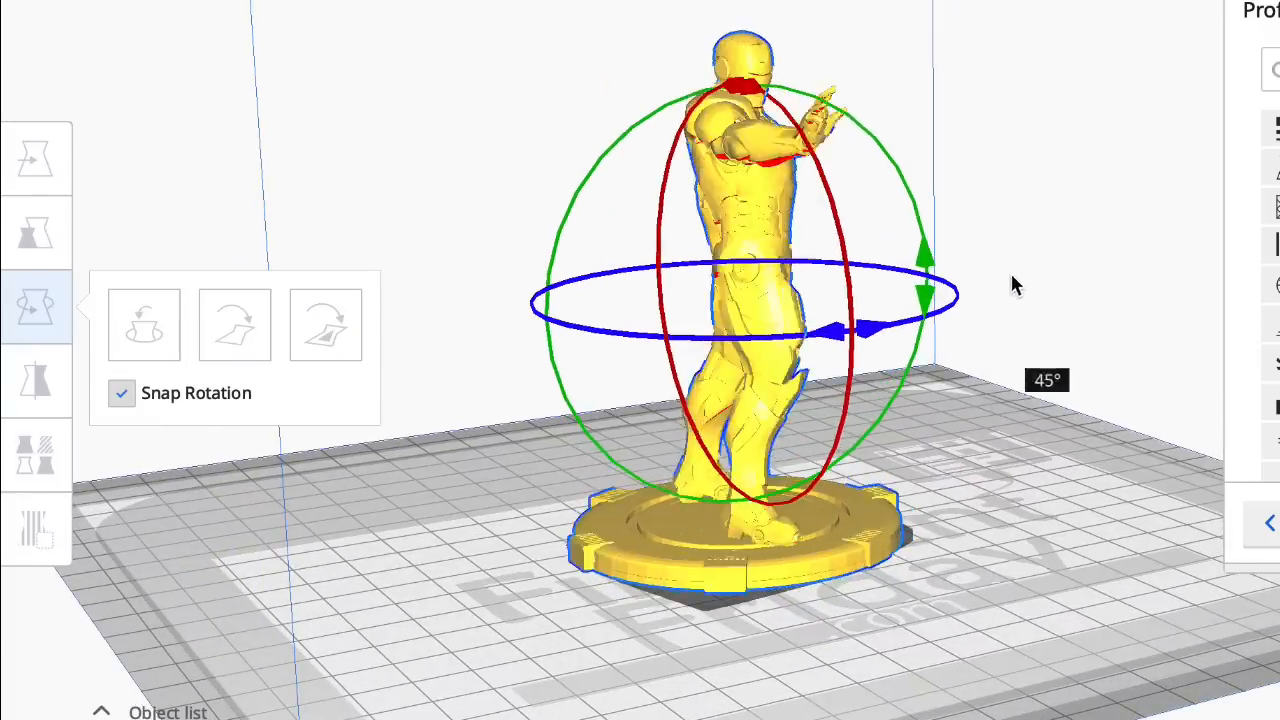
pyautogui.moveTo(845, 330); pyautogui.dragTo(855, 330)
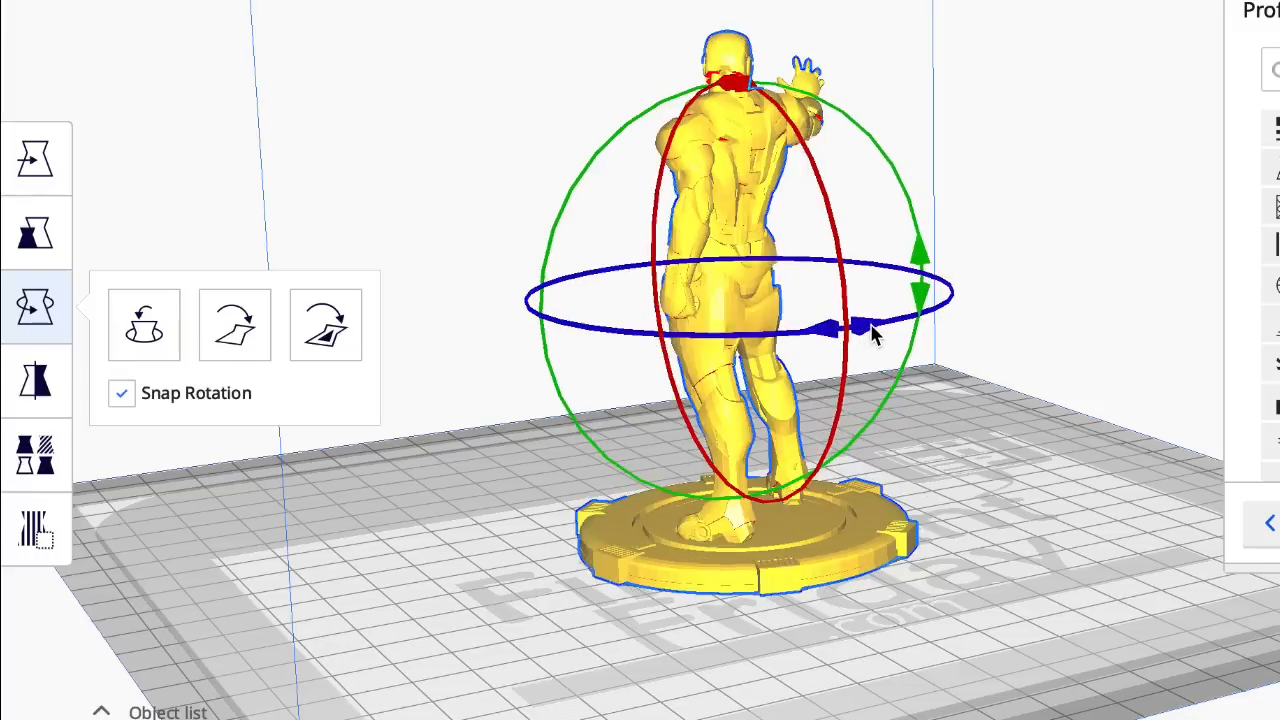
pyautogui.moveTo(860, 328); pyautogui.dragTo(855, 325)
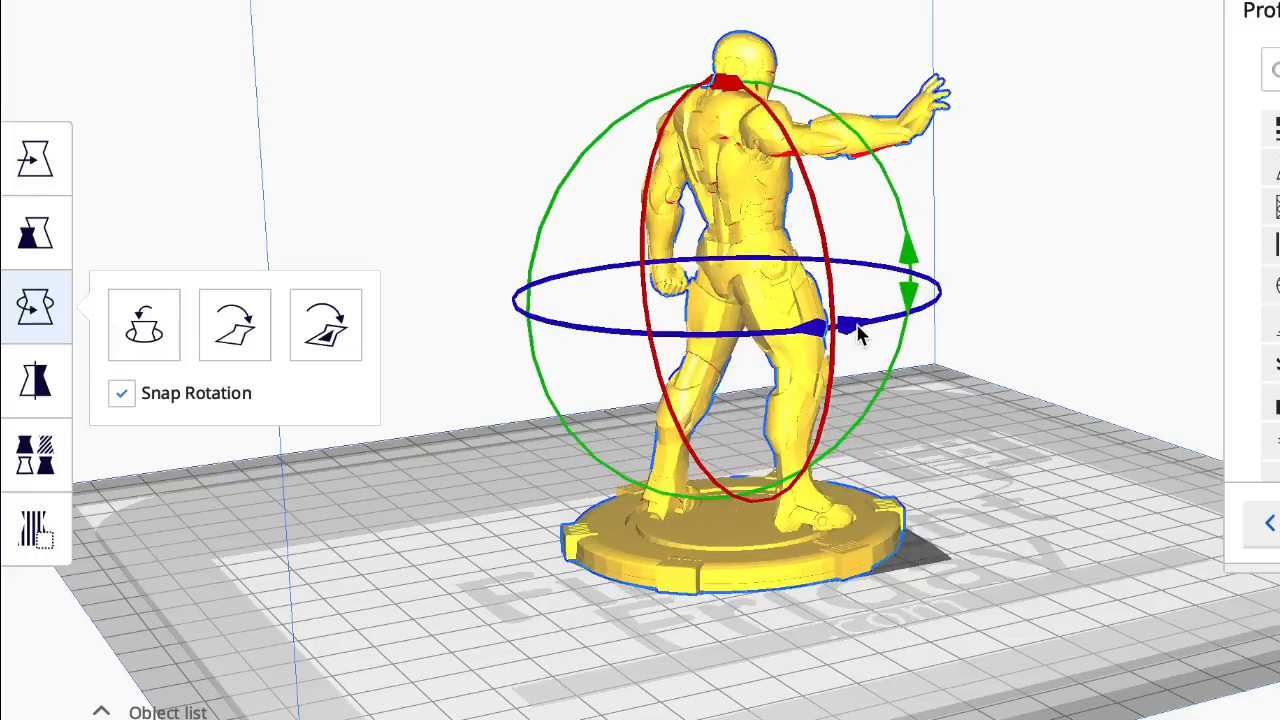
# Step: Tip the model onto its side, stand it upright, then tilt it another way and back
pyautogui.moveTo(855, 325); pyautogui.dragTo(920, 260)
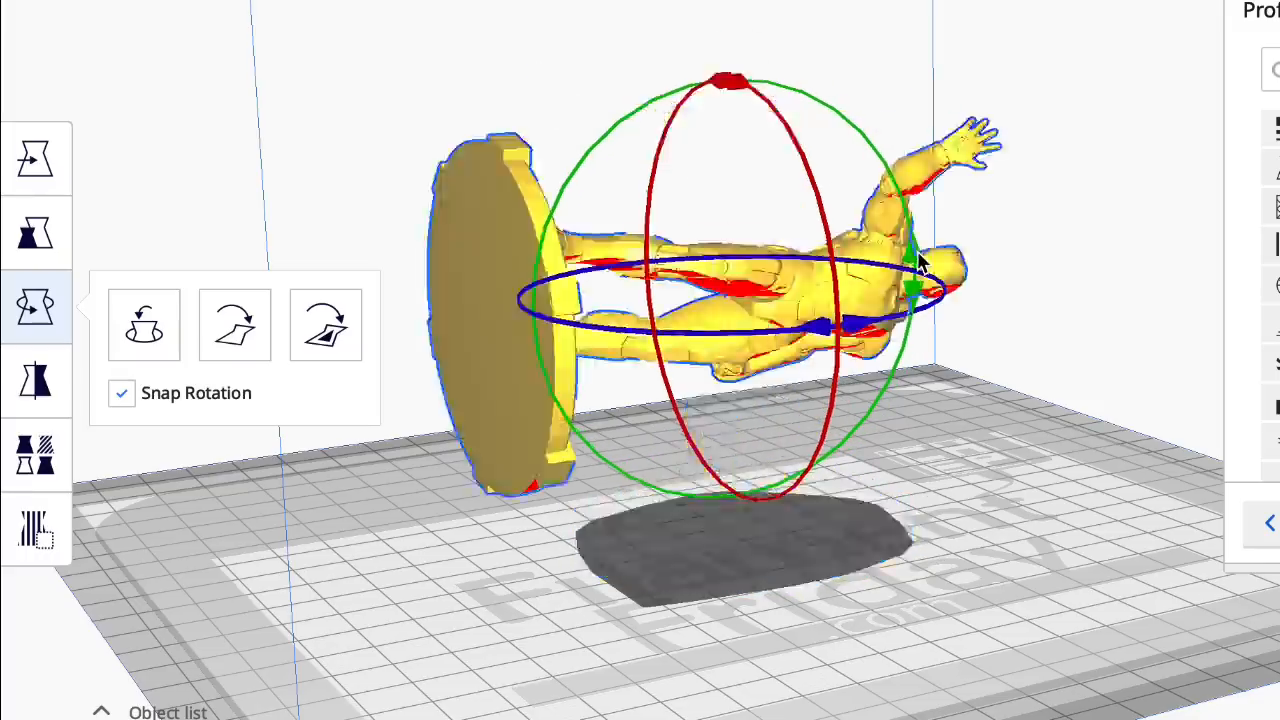
pyautogui.moveTo(920, 260); pyautogui.dragTo(920, 330)
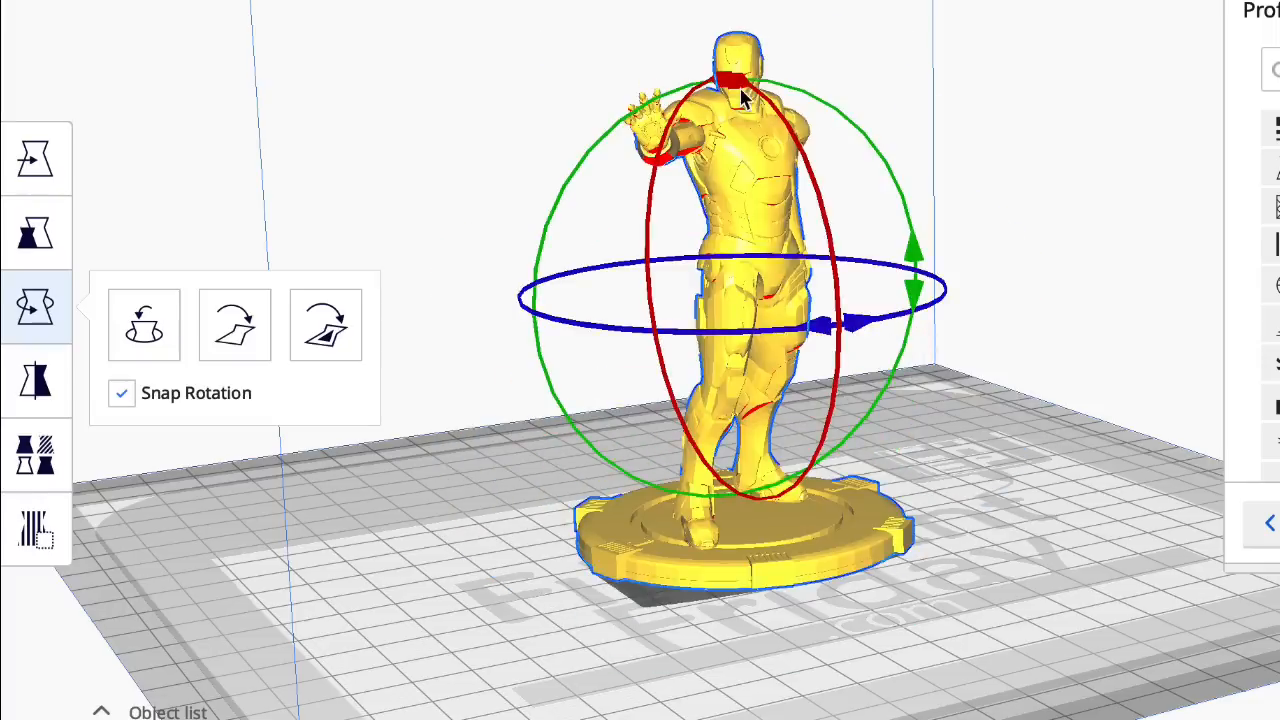
pyautogui.moveTo(745, 95); pyautogui.dragTo(730, 175)
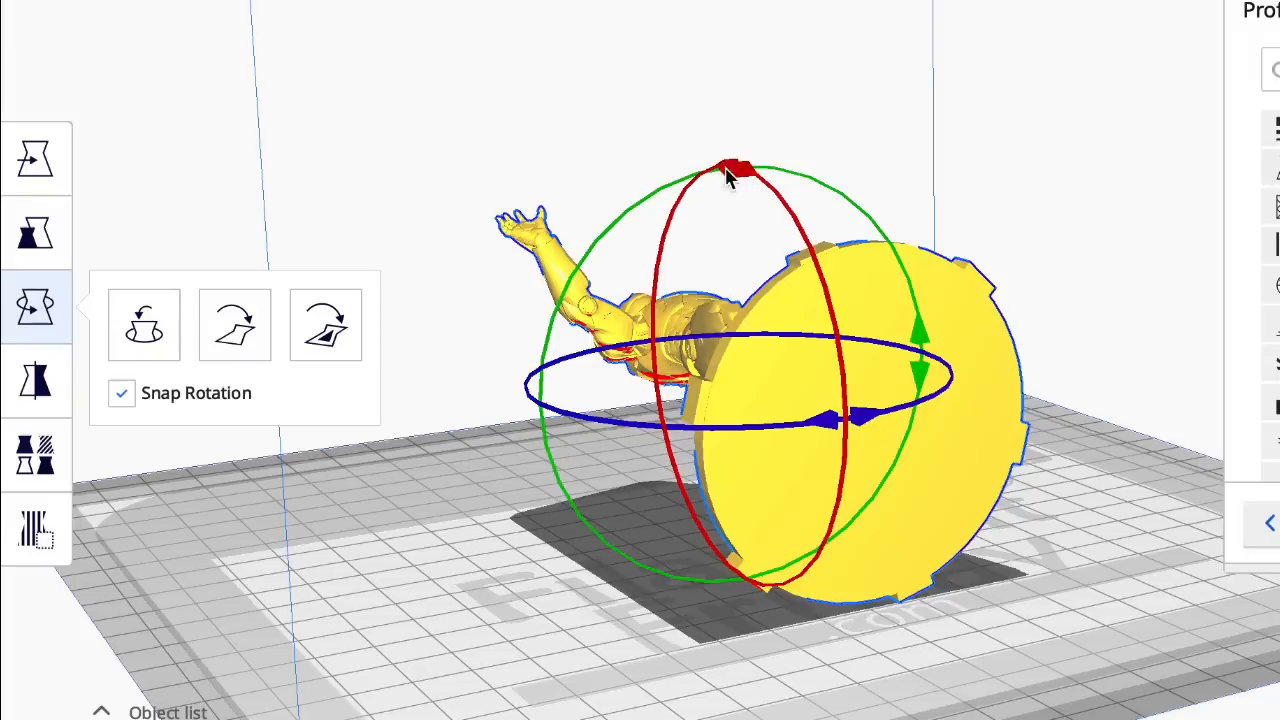
pyautogui.moveTo(730, 170); pyautogui.dragTo(755, 95)
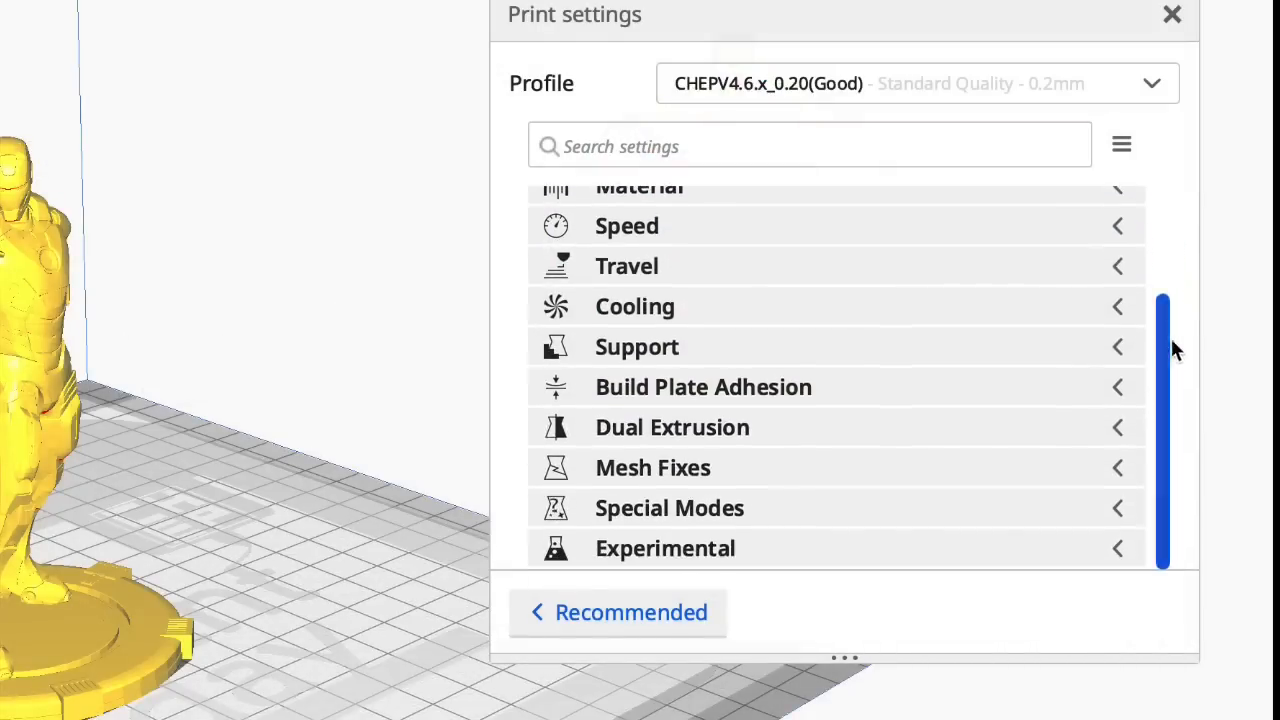
# Step: Enable Generate Support and review the Normal and Tree support structure options
pyautogui.click(636, 346)
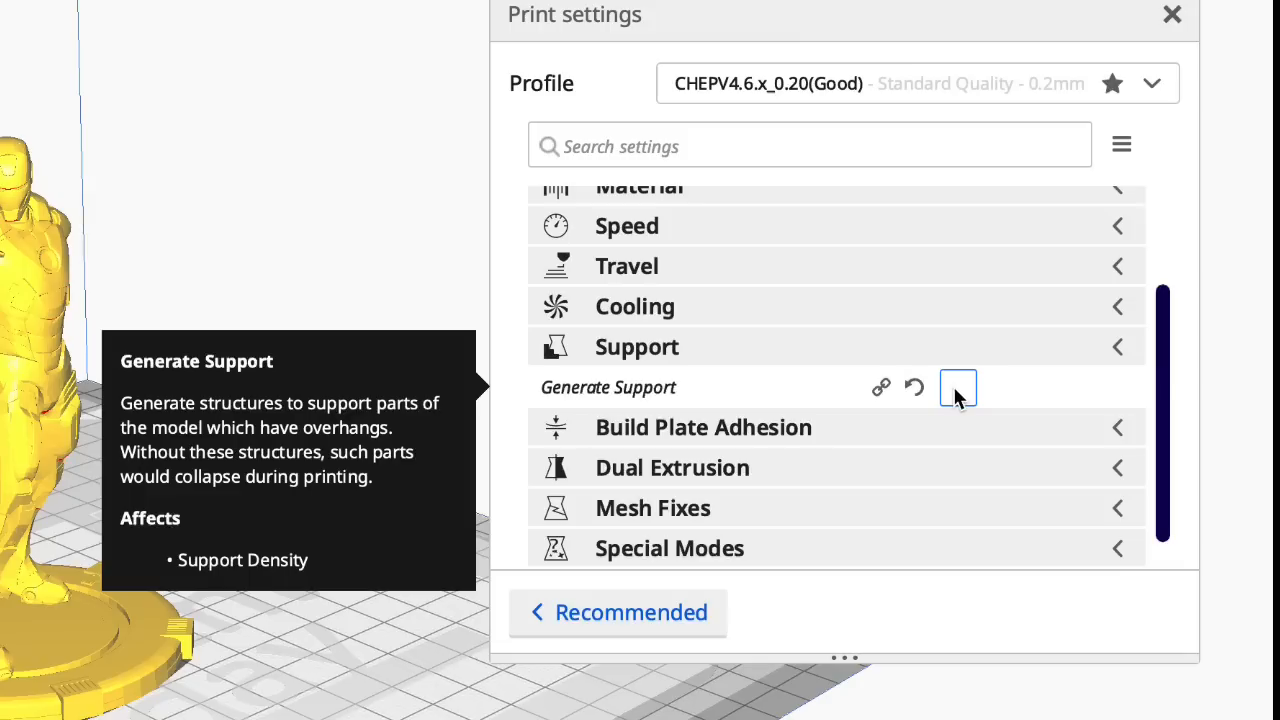
pyautogui.click(958, 388)
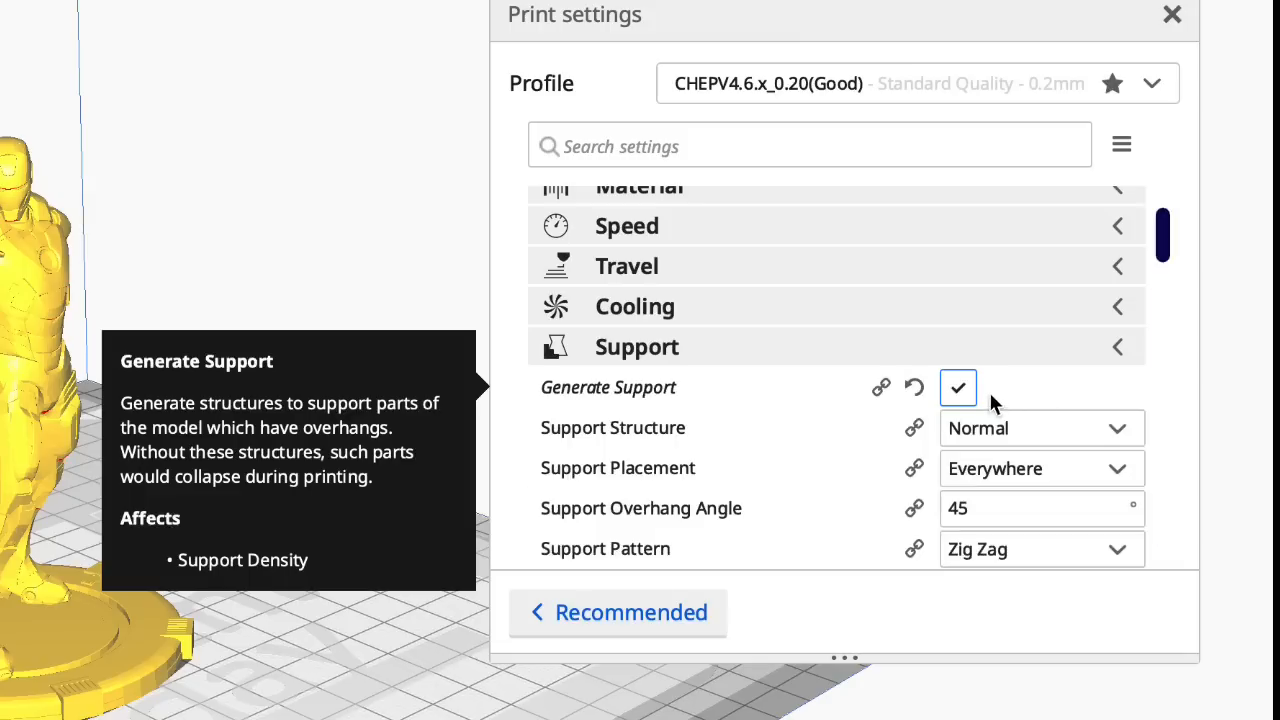
pyautogui.scroll(-3)
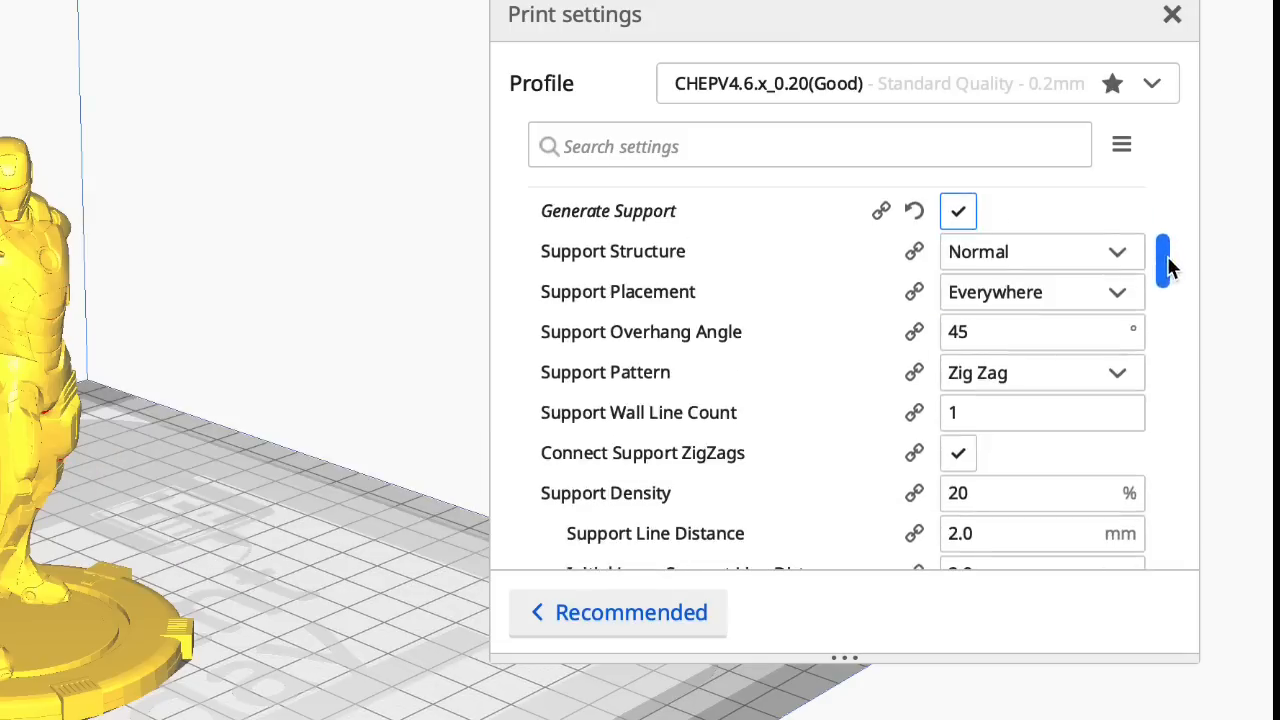
pyautogui.moveTo(1010, 262)
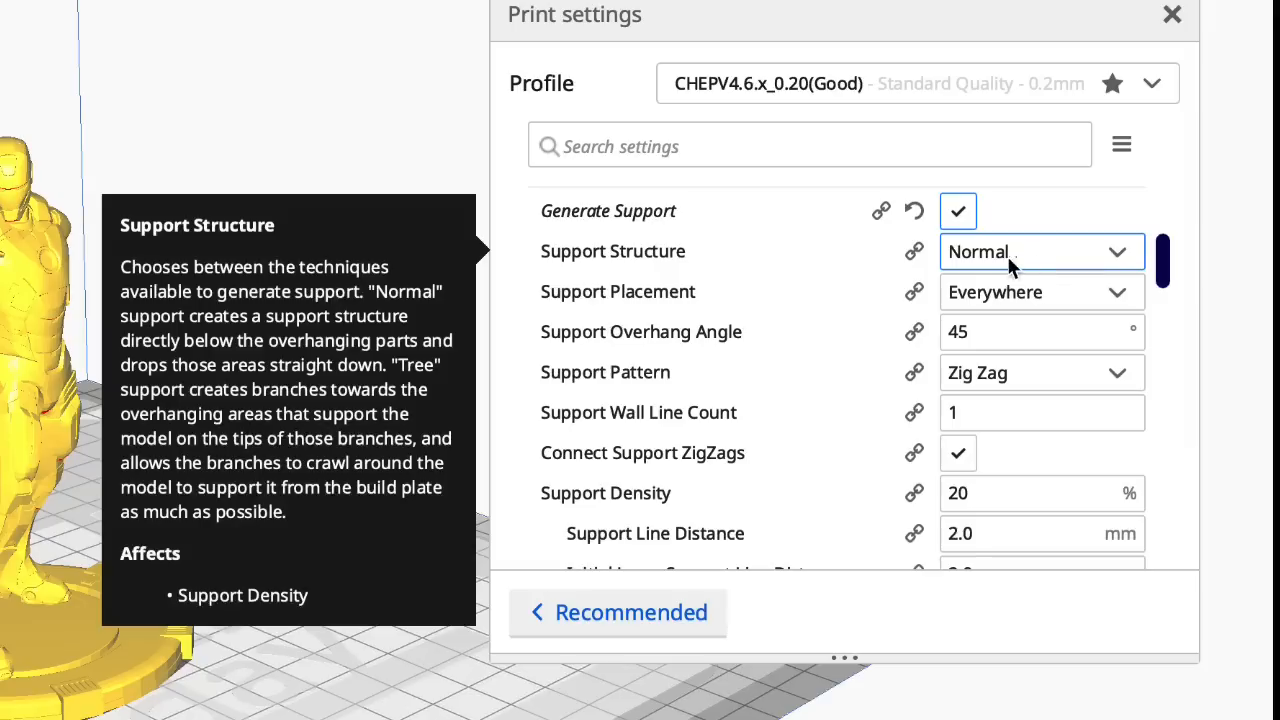
pyautogui.moveTo(1000, 268)
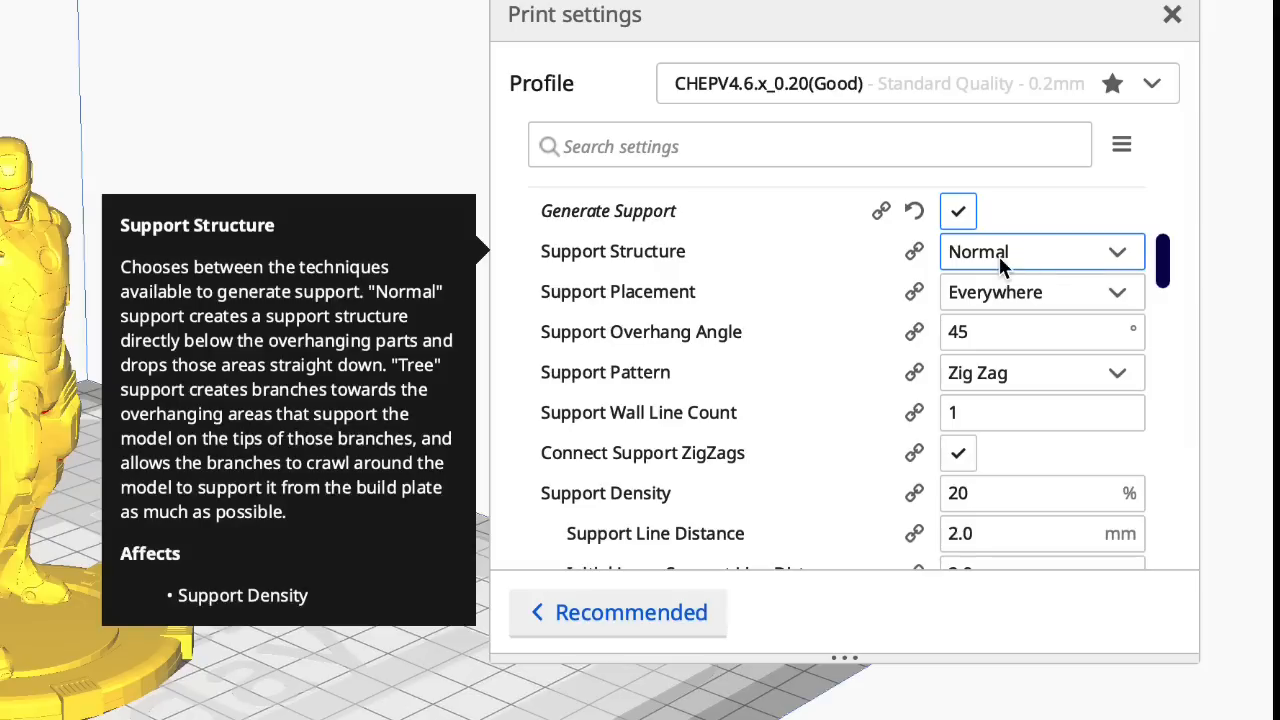
pyautogui.click(1042, 251)
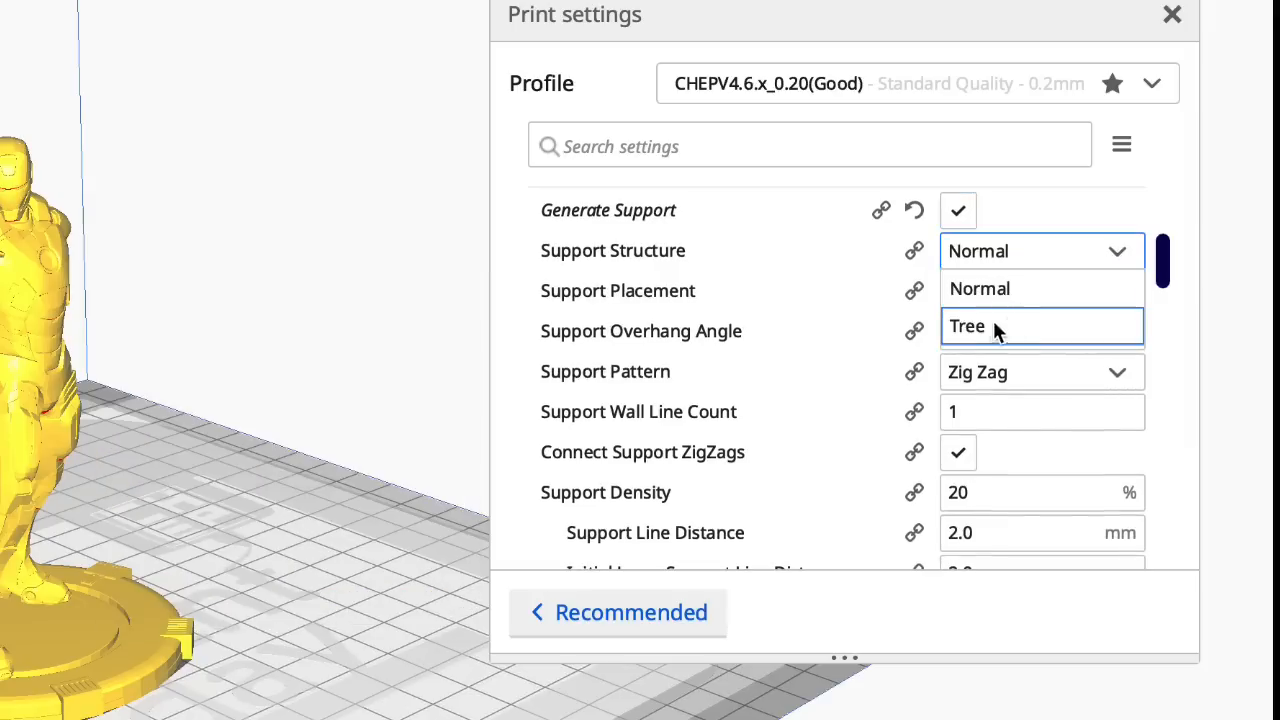
pyautogui.click(976, 326)
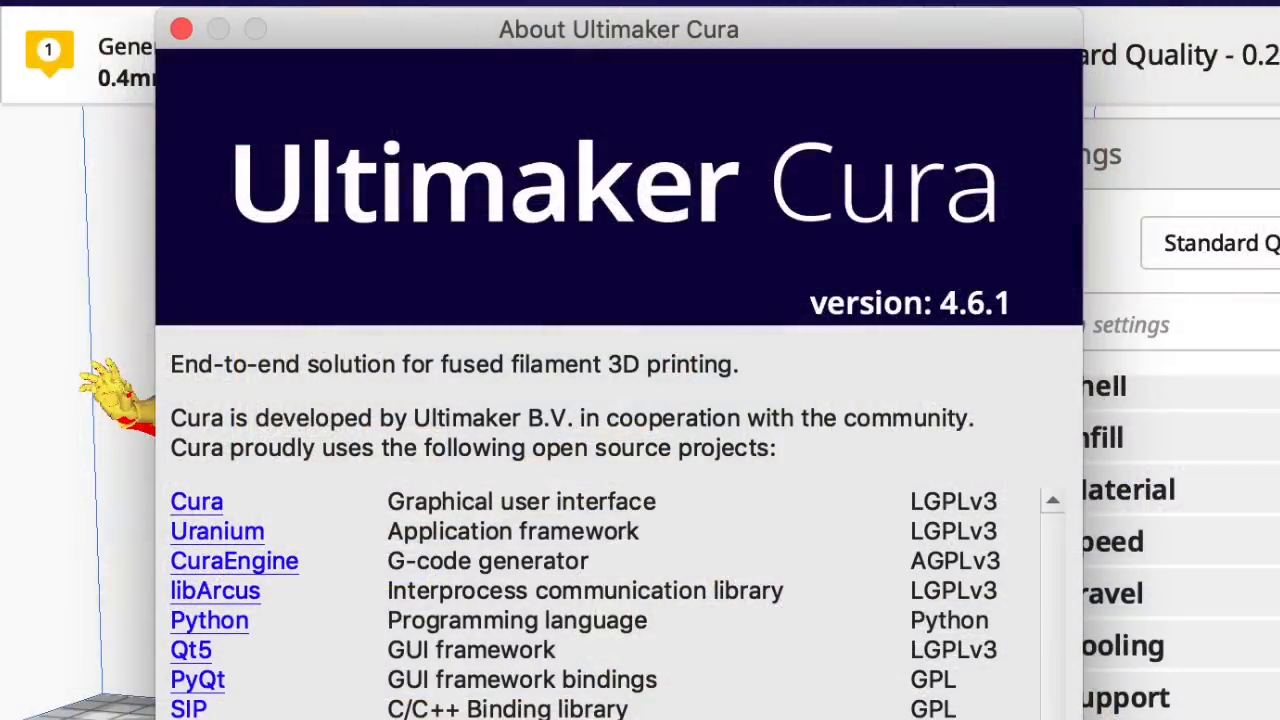
# Step: Close the About window and add a Pause at height post-processing script via Extensions
pyautogui.click(183, 30)
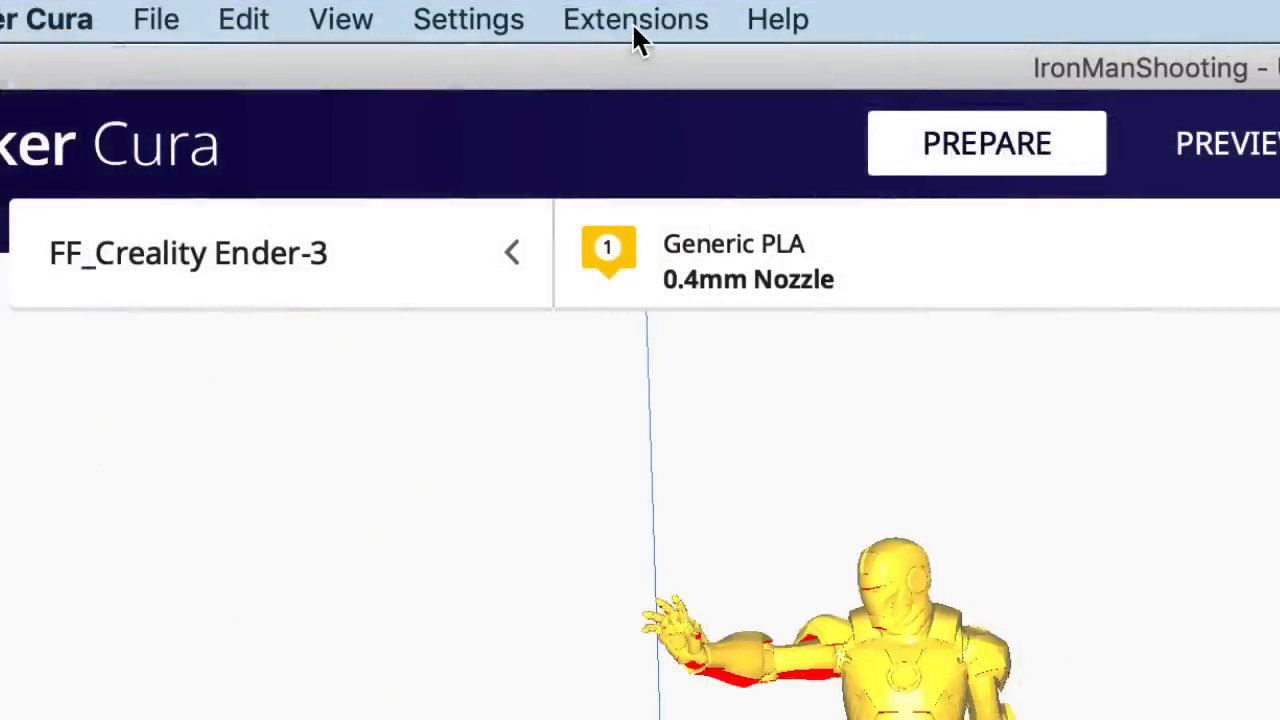
pyautogui.click(634, 19)
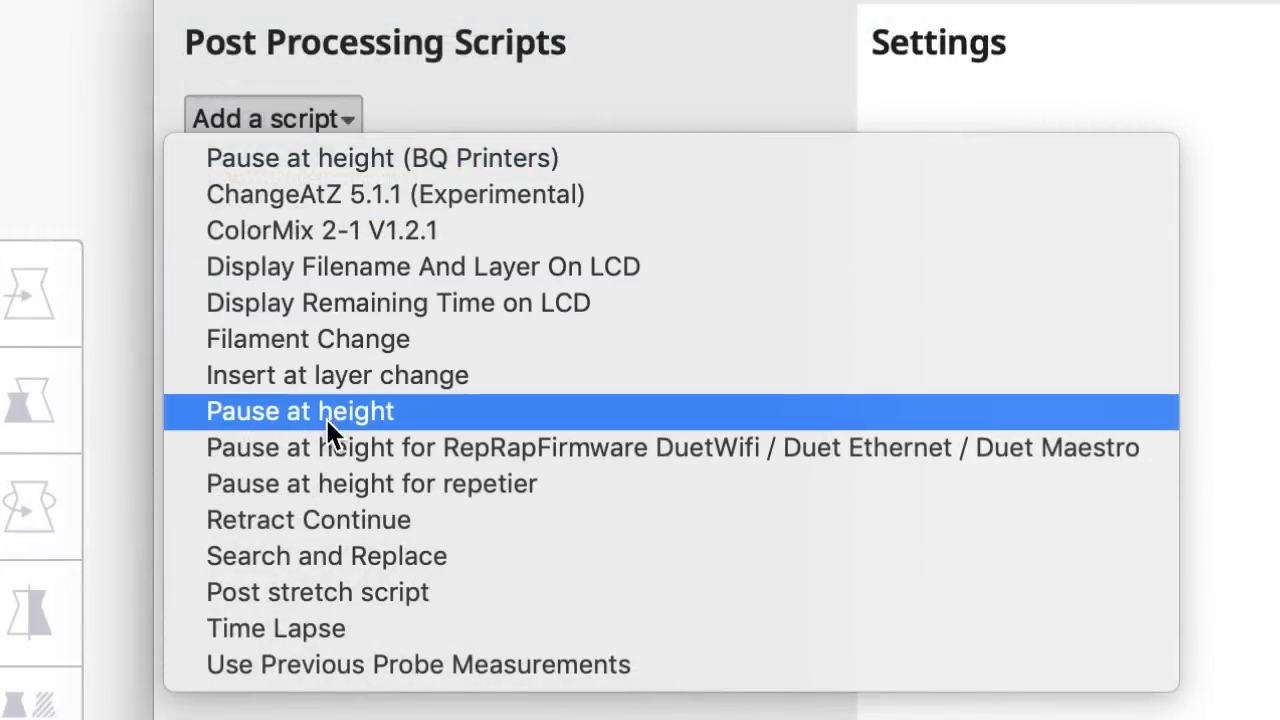
pyautogui.moveTo(372, 178)
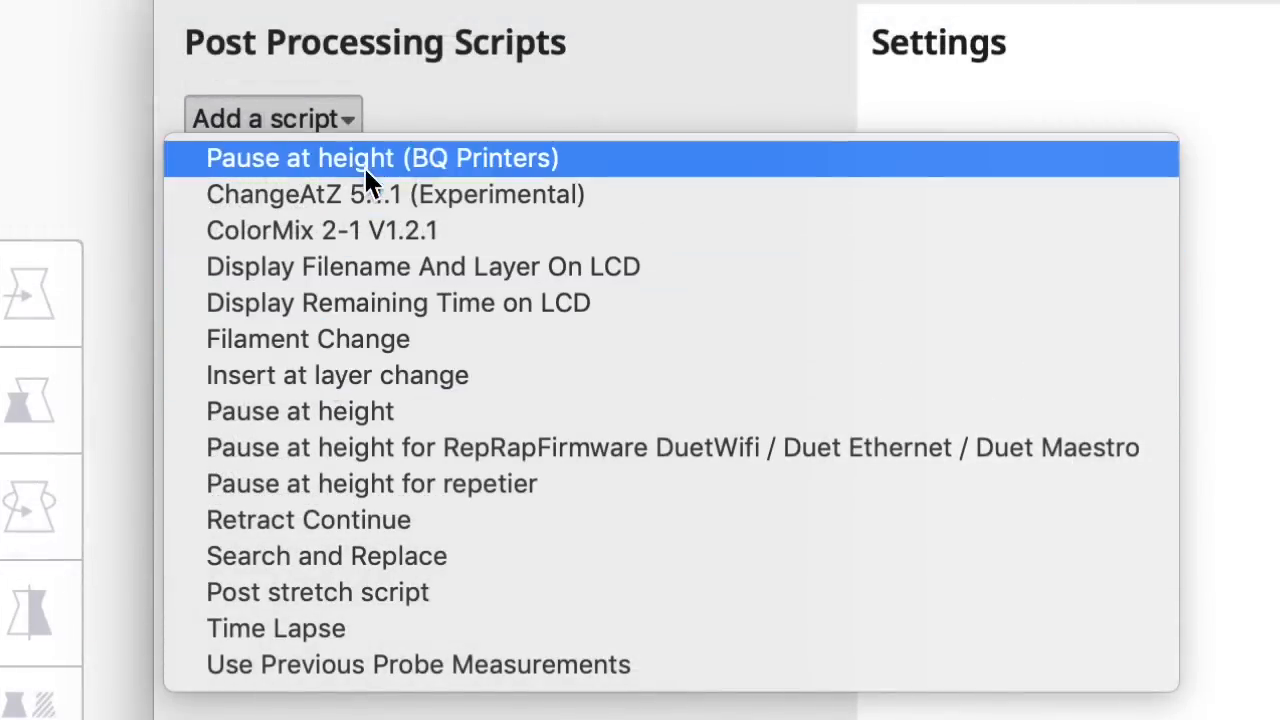
pyautogui.moveTo(378, 493)
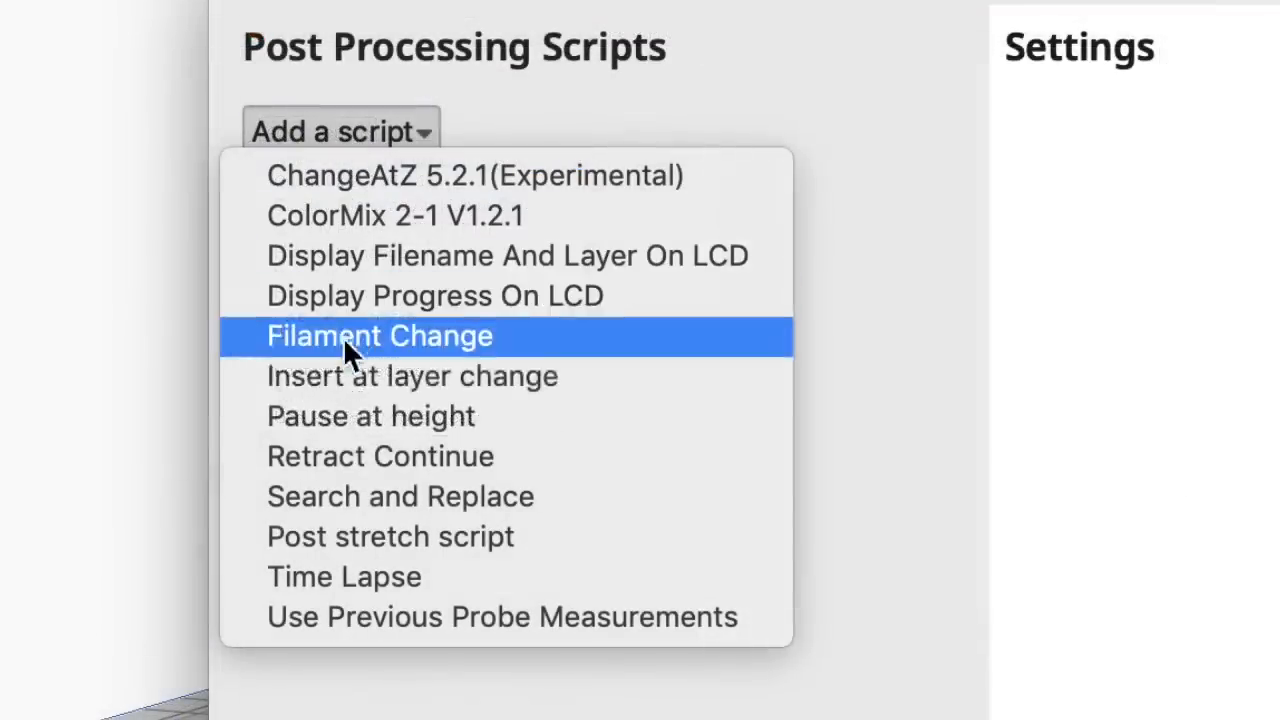
pyautogui.moveTo(348, 434)
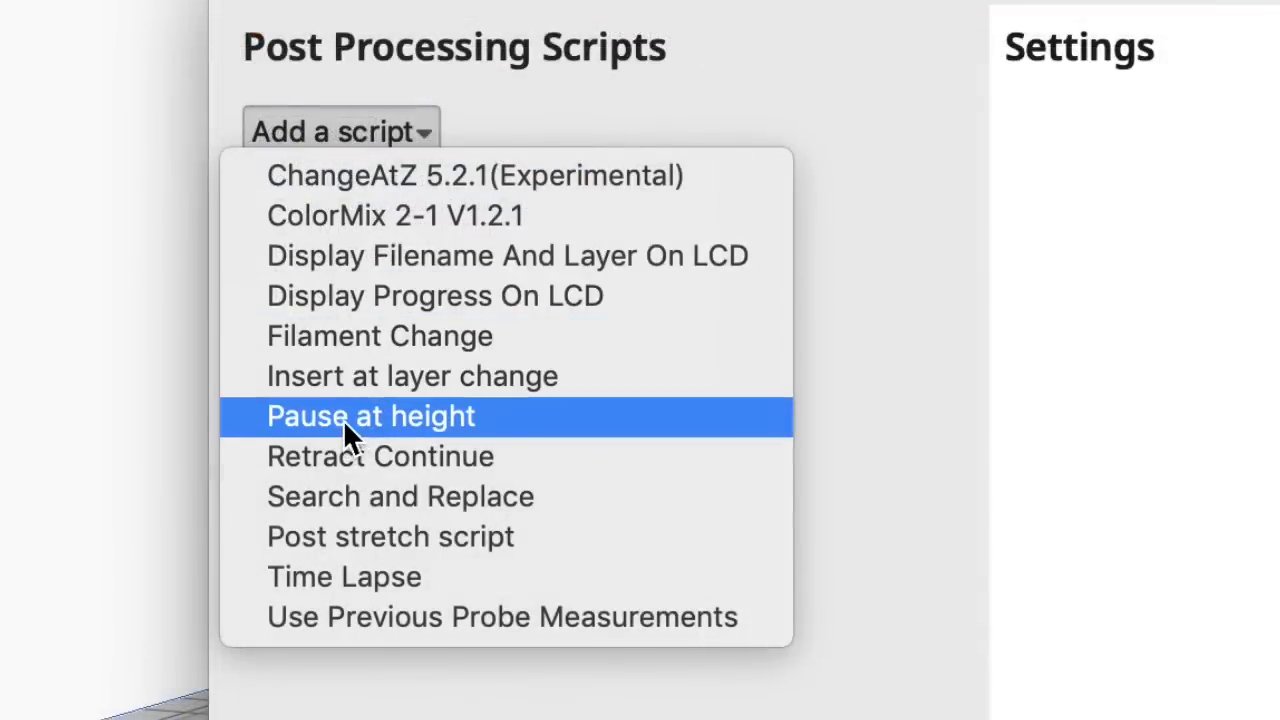
pyautogui.click(371, 416)
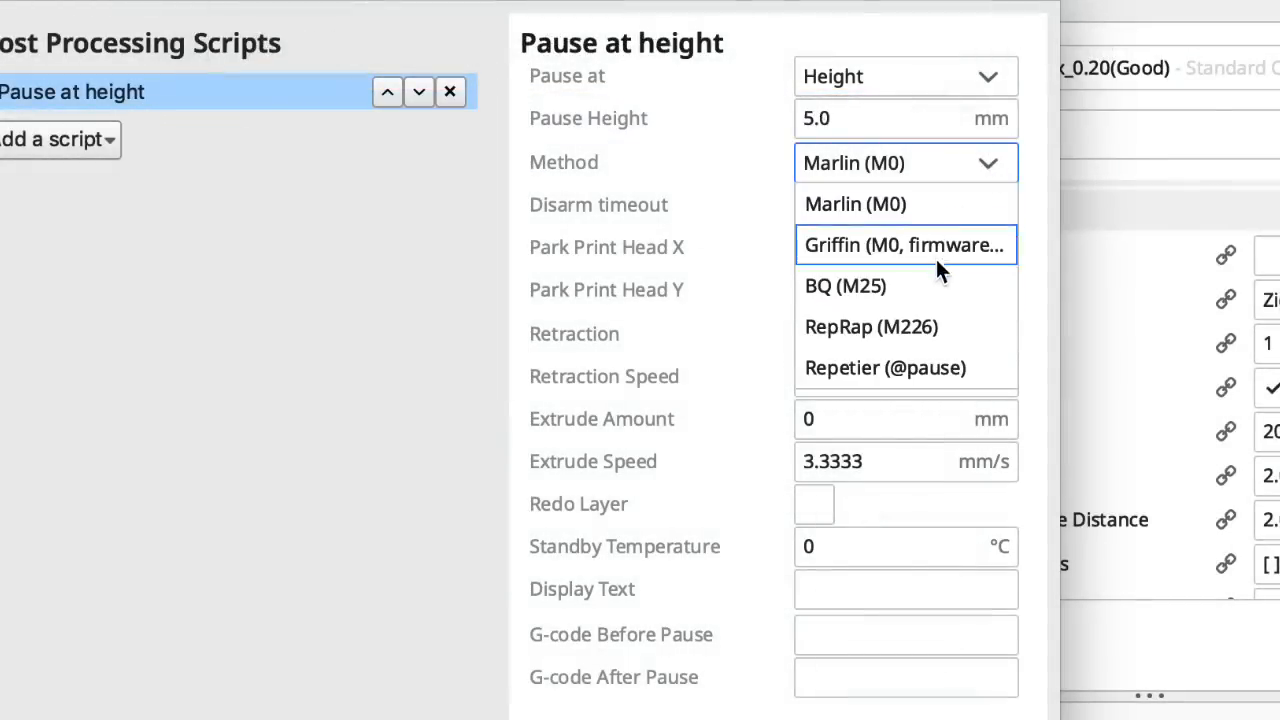
pyautogui.moveTo(915, 265)
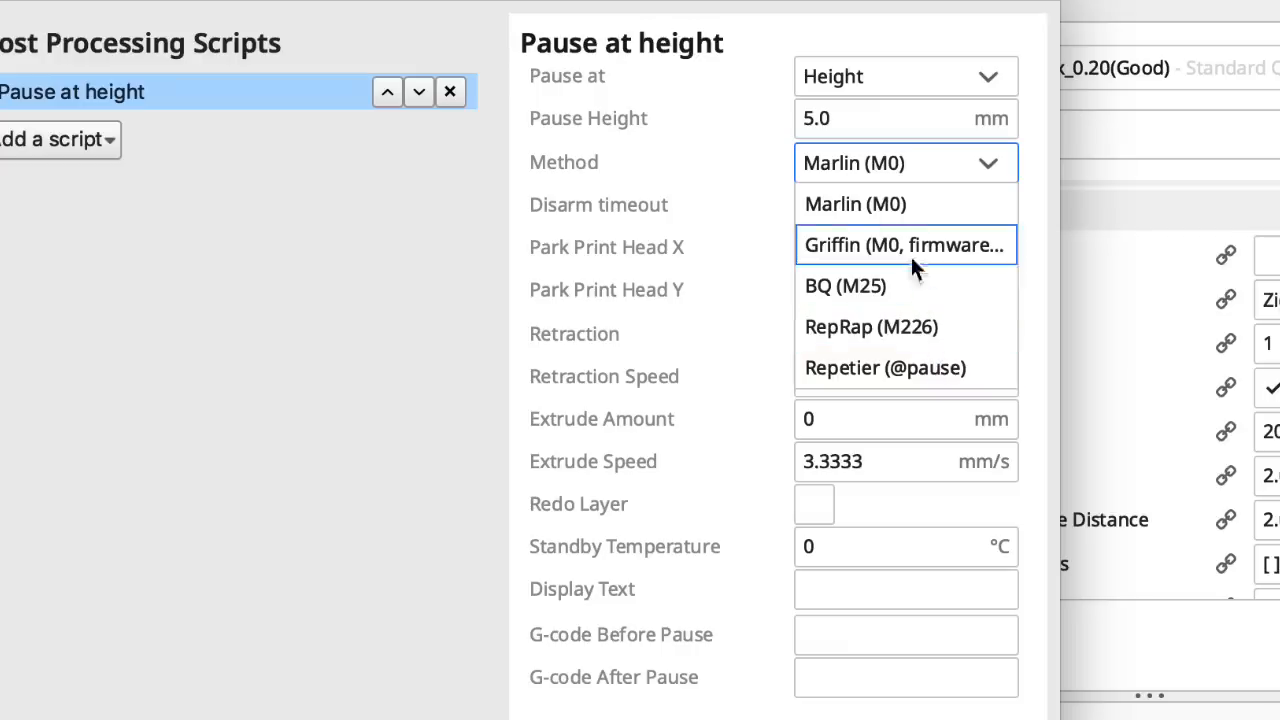
pyautogui.moveTo(897, 210)
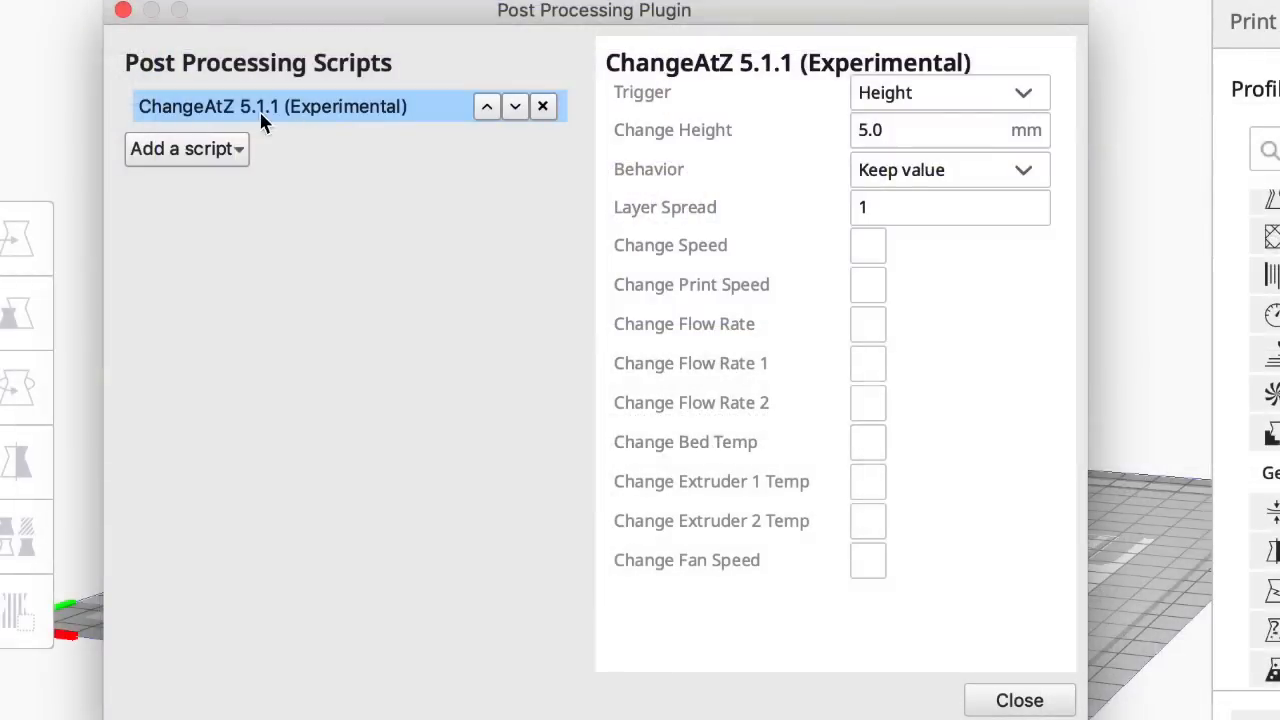
pyautogui.moveTo(876, 275)
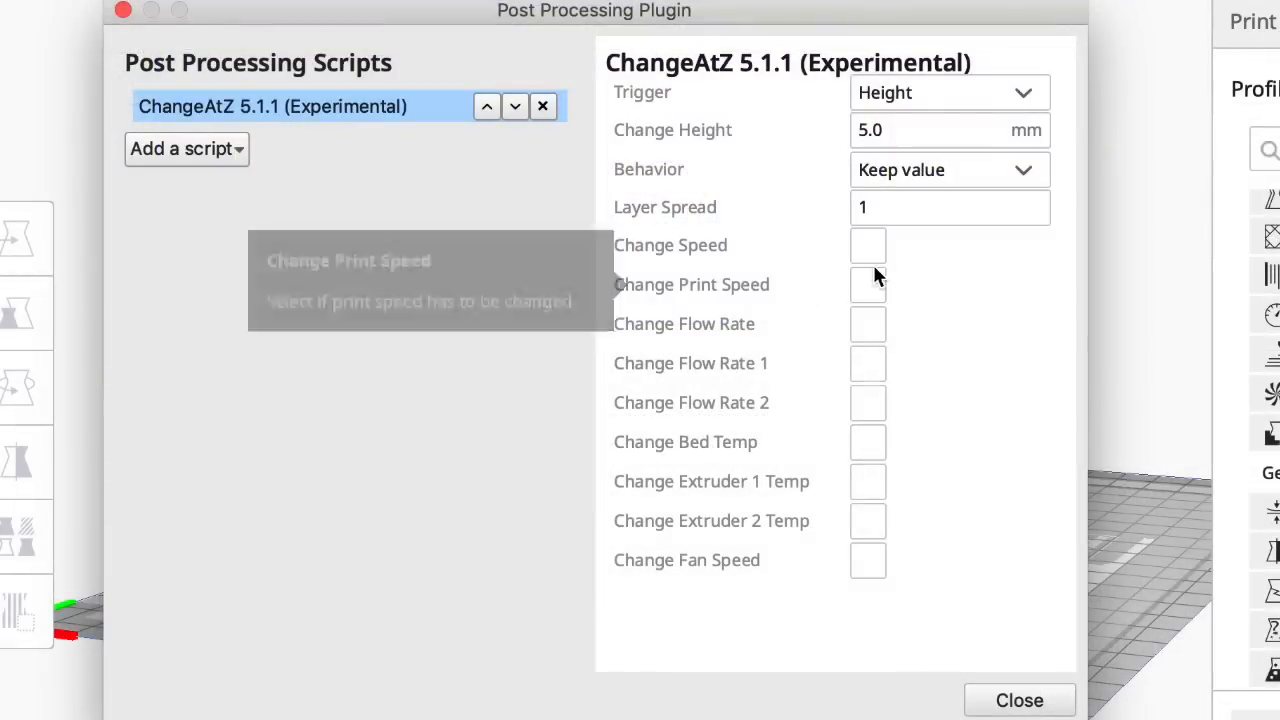
pyautogui.moveTo(875, 327)
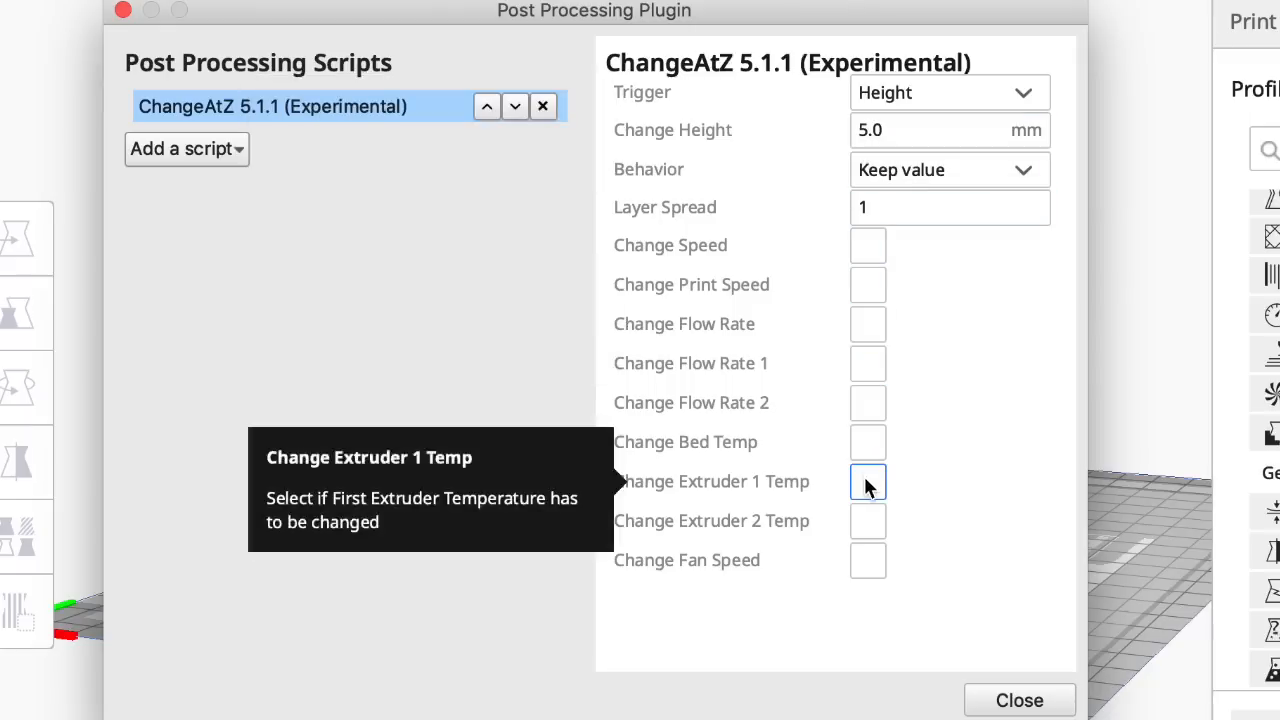
pyautogui.moveTo(868, 561)
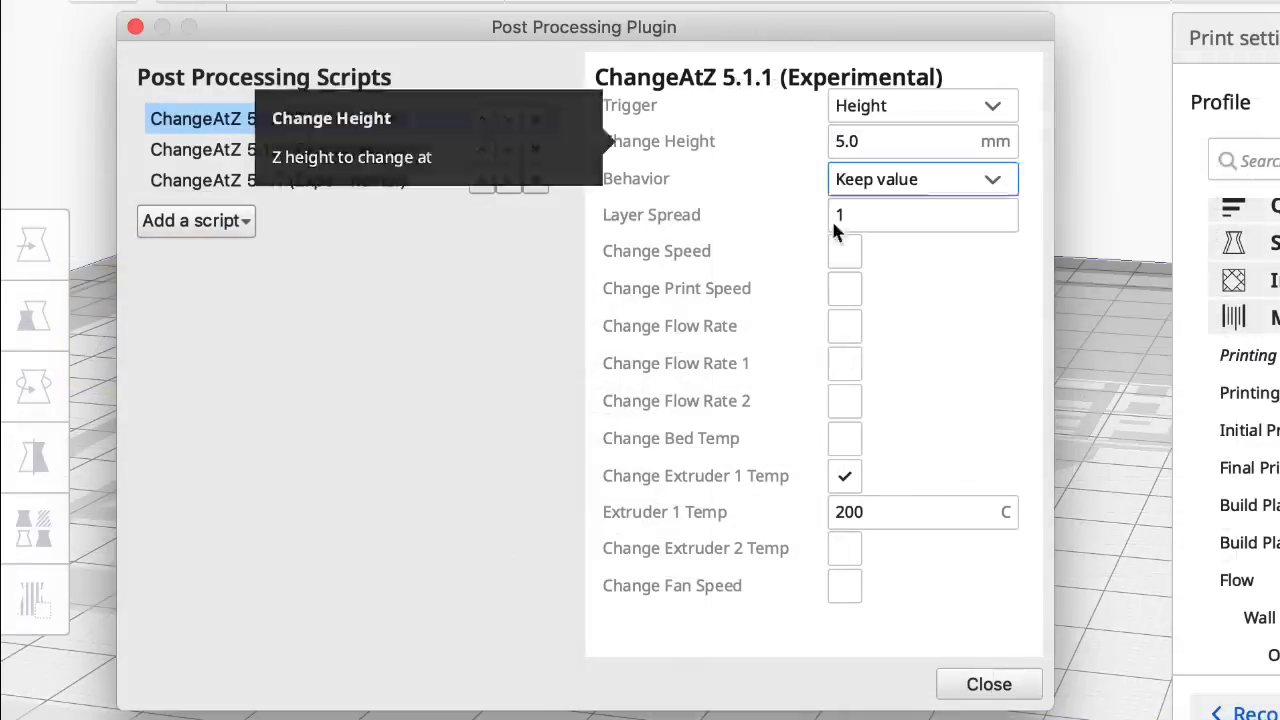
pyautogui.moveTo(360, 149)
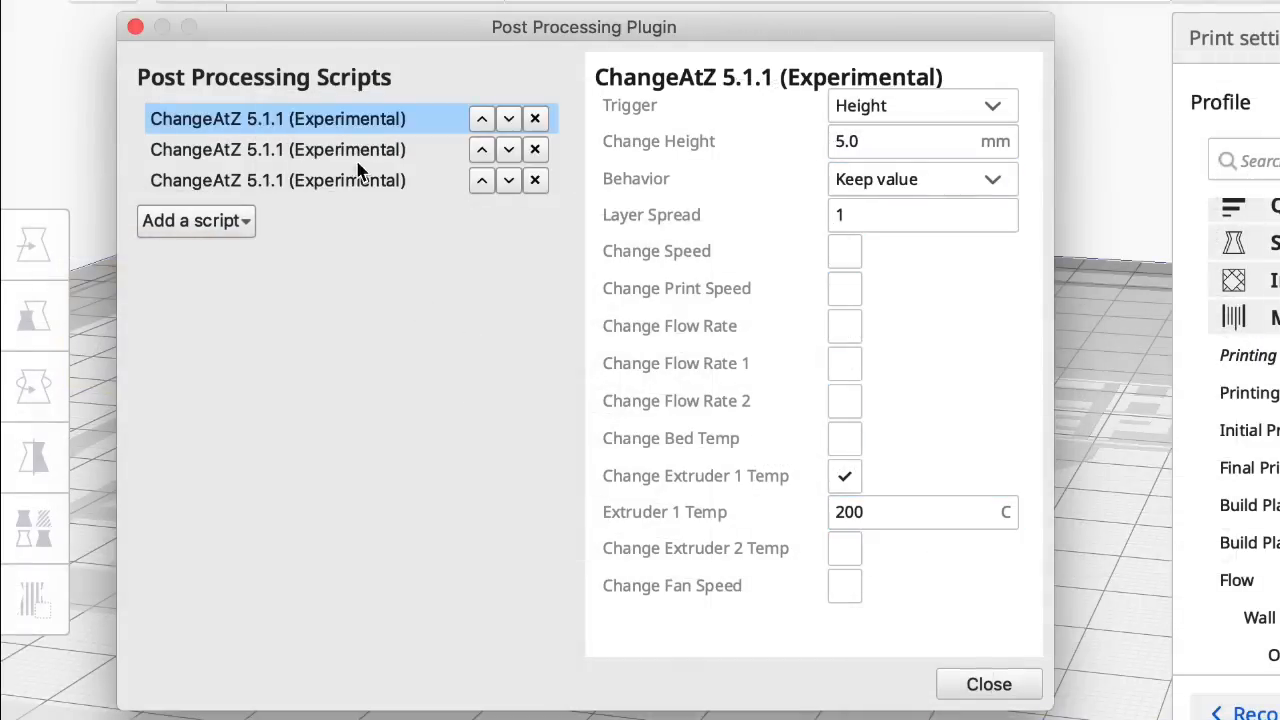
# Step: Select a ChangeAtZ script in the list to inspect its extruder 1 temperature settings
pyautogui.click(277, 149)
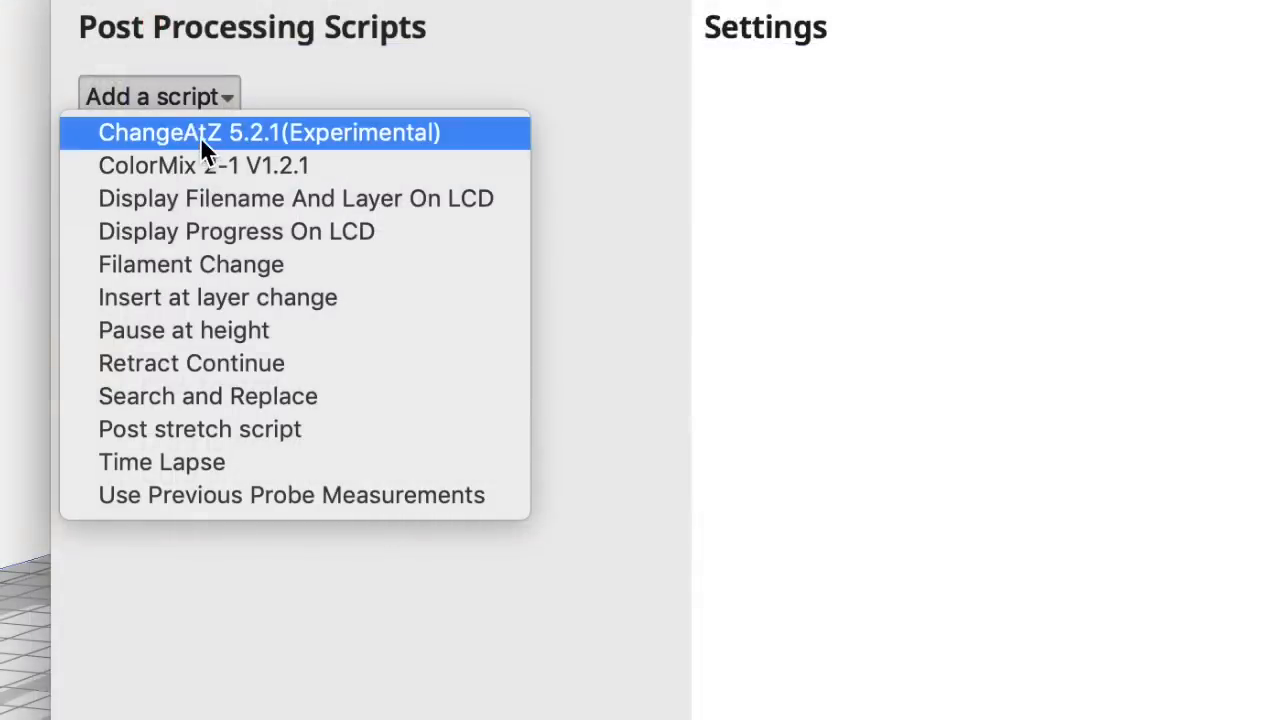
# Step: Add the ChangeAtZ 5.2.1 (Experimental) script to the post-processing list
pyautogui.click(268, 132)
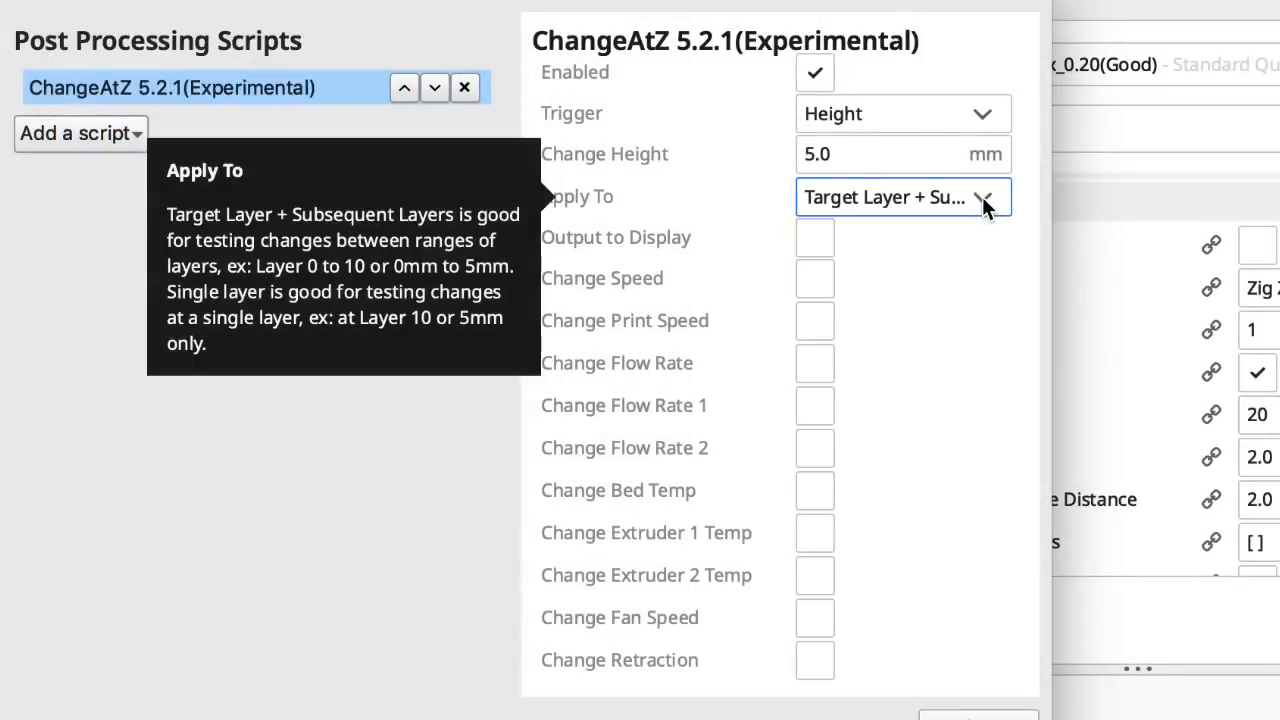
pyautogui.moveTo(815, 238)
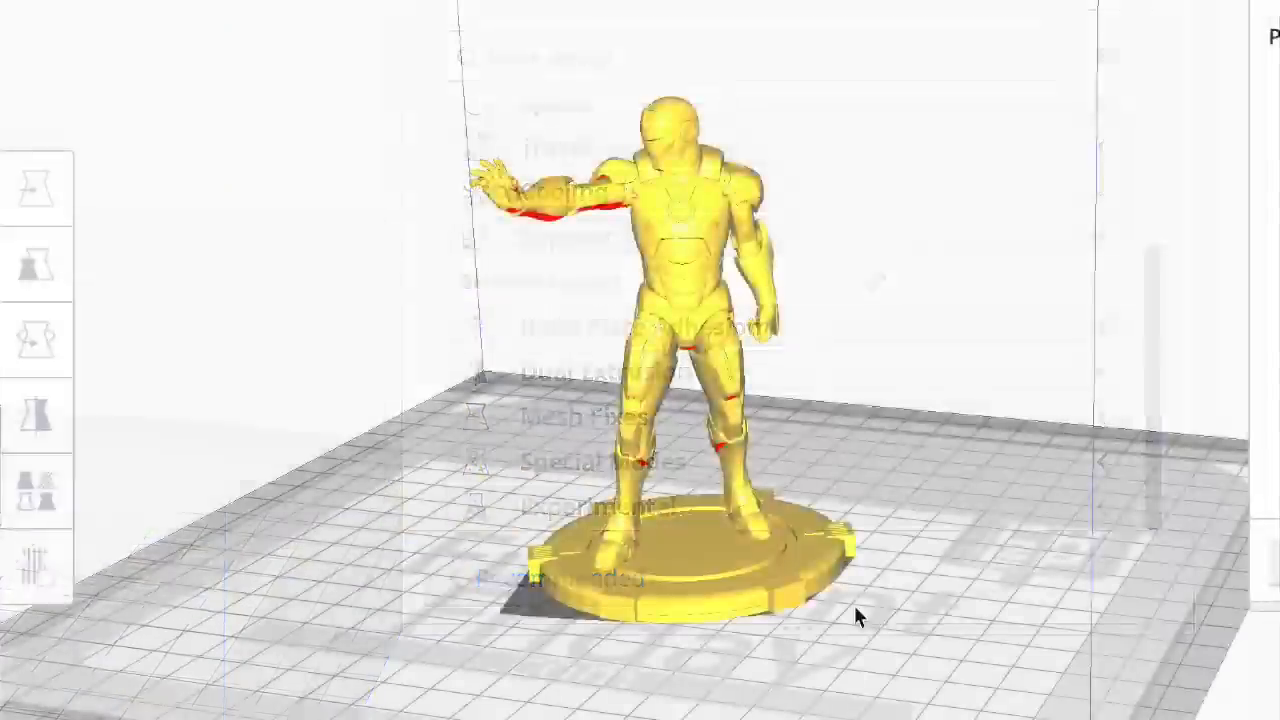
# Step: Add a support blocker cube at Iron Man's outstretched hand and set it to print as support
pyautogui.click(36, 188)
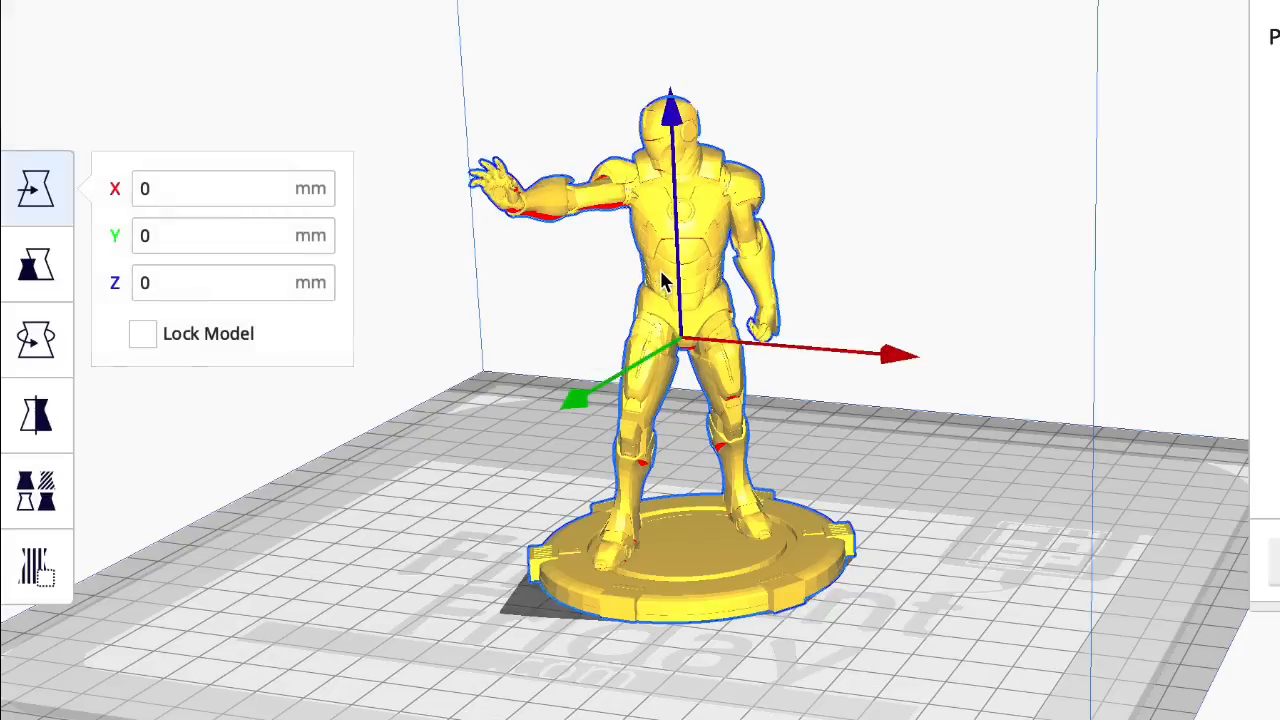
pyautogui.click(37, 569)
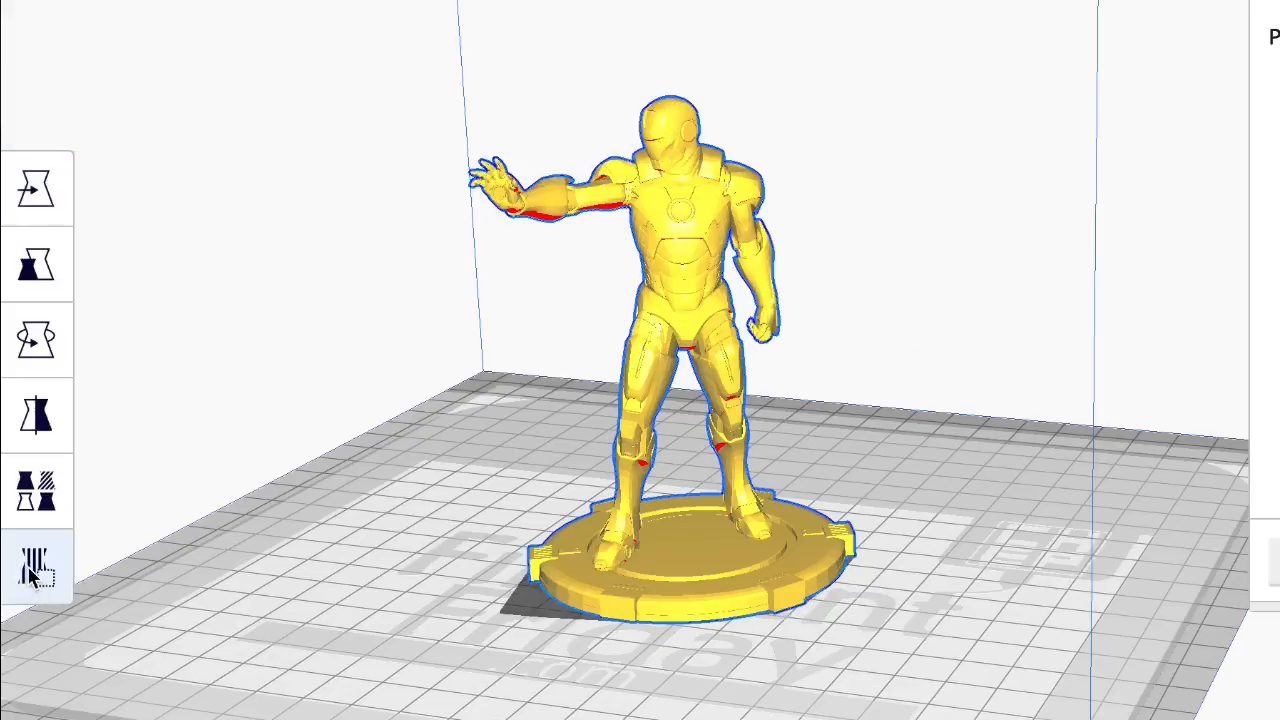
pyautogui.moveTo(40, 583)
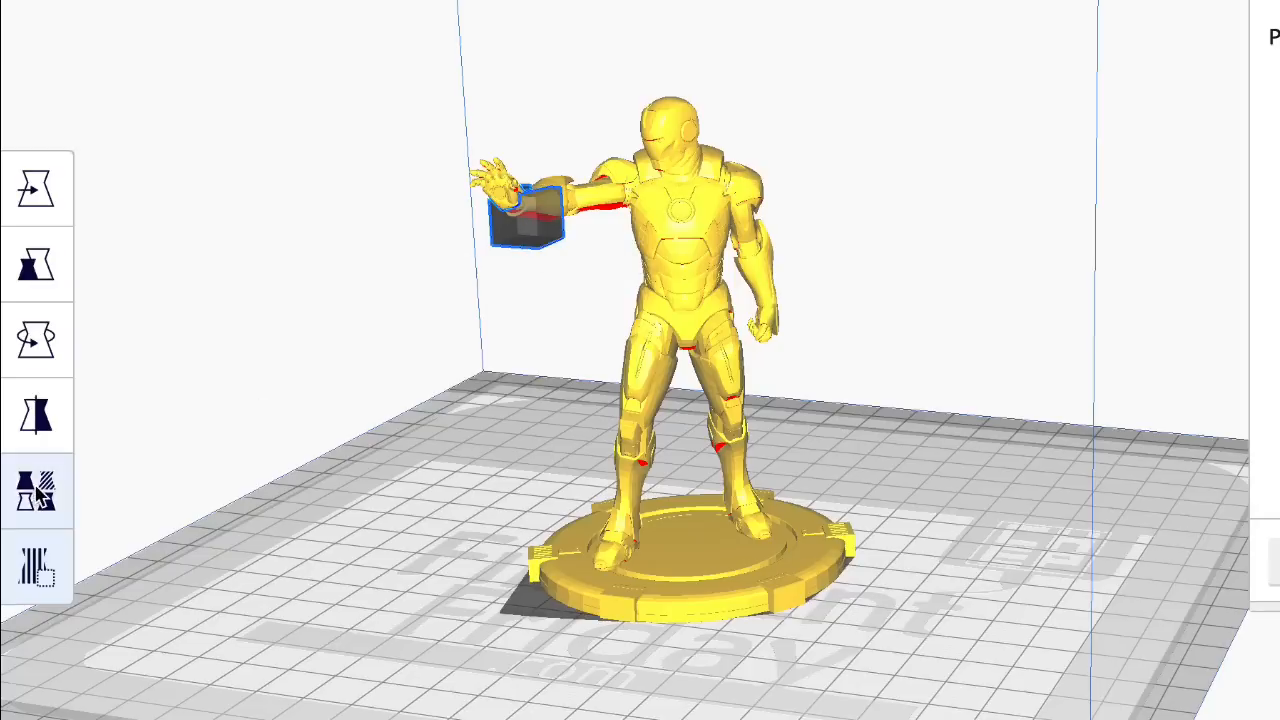
pyautogui.click(33, 490)
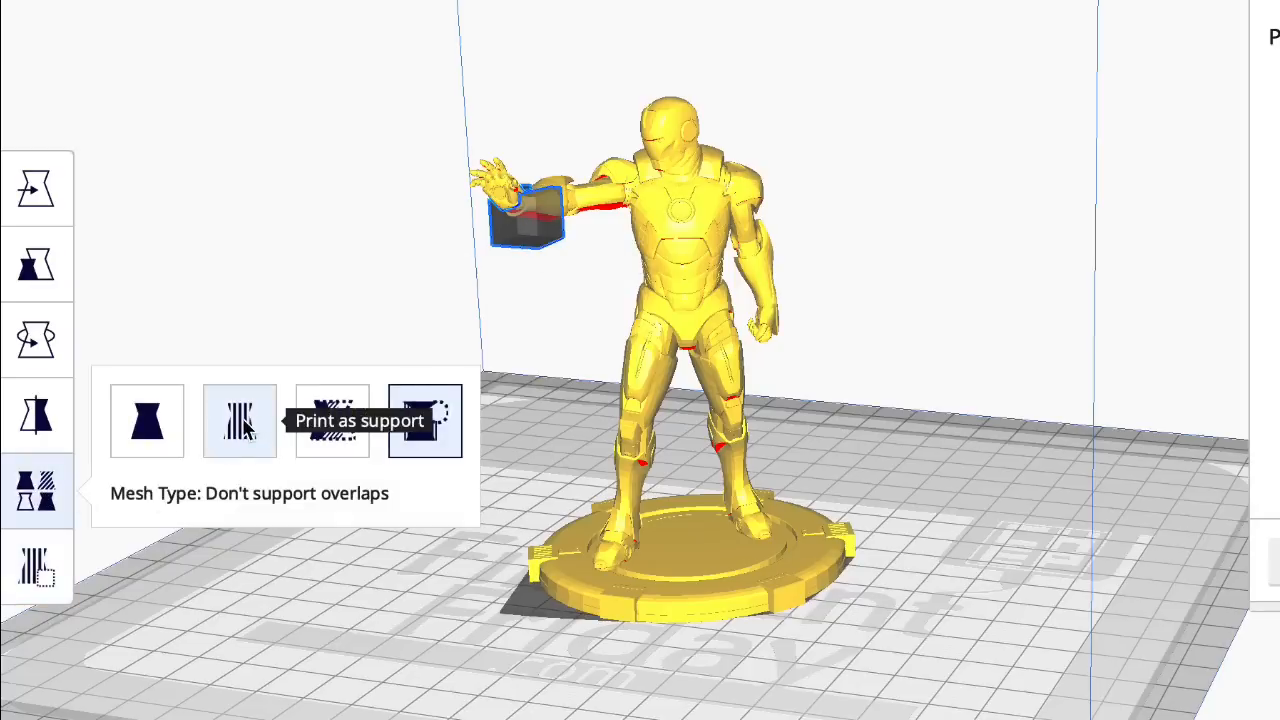
pyautogui.click(239, 421)
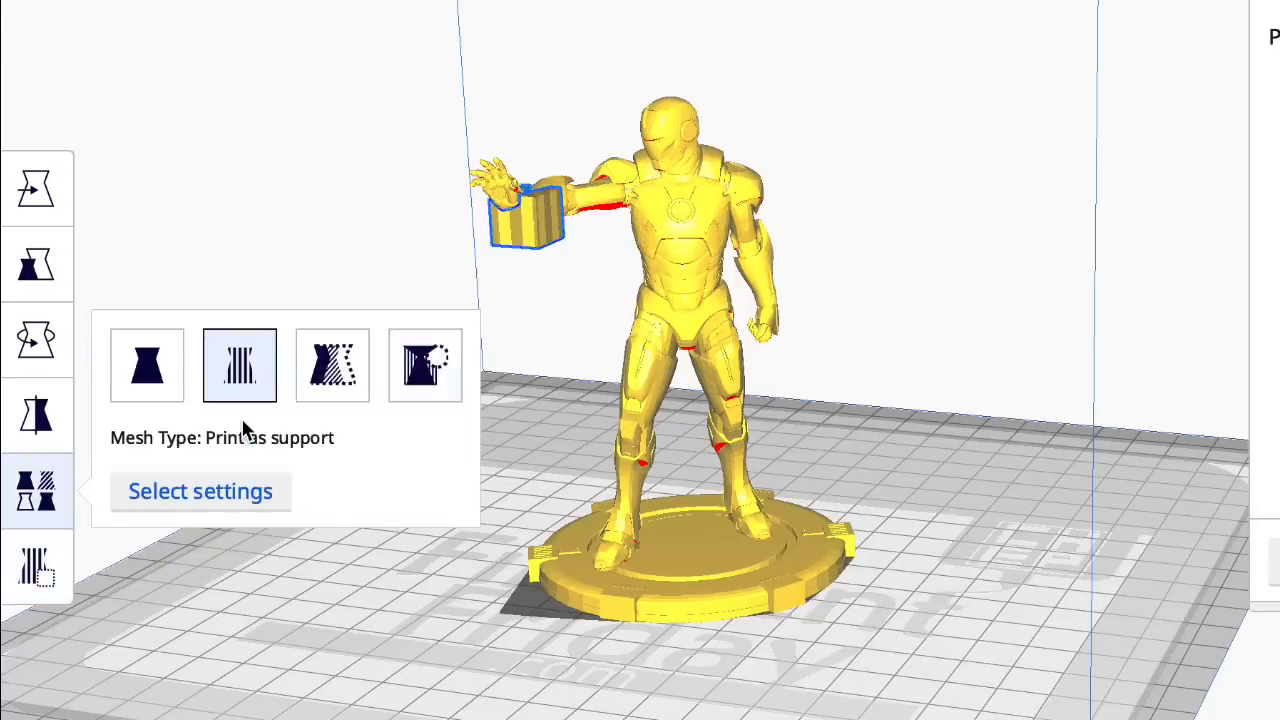
pyautogui.click(200, 491)
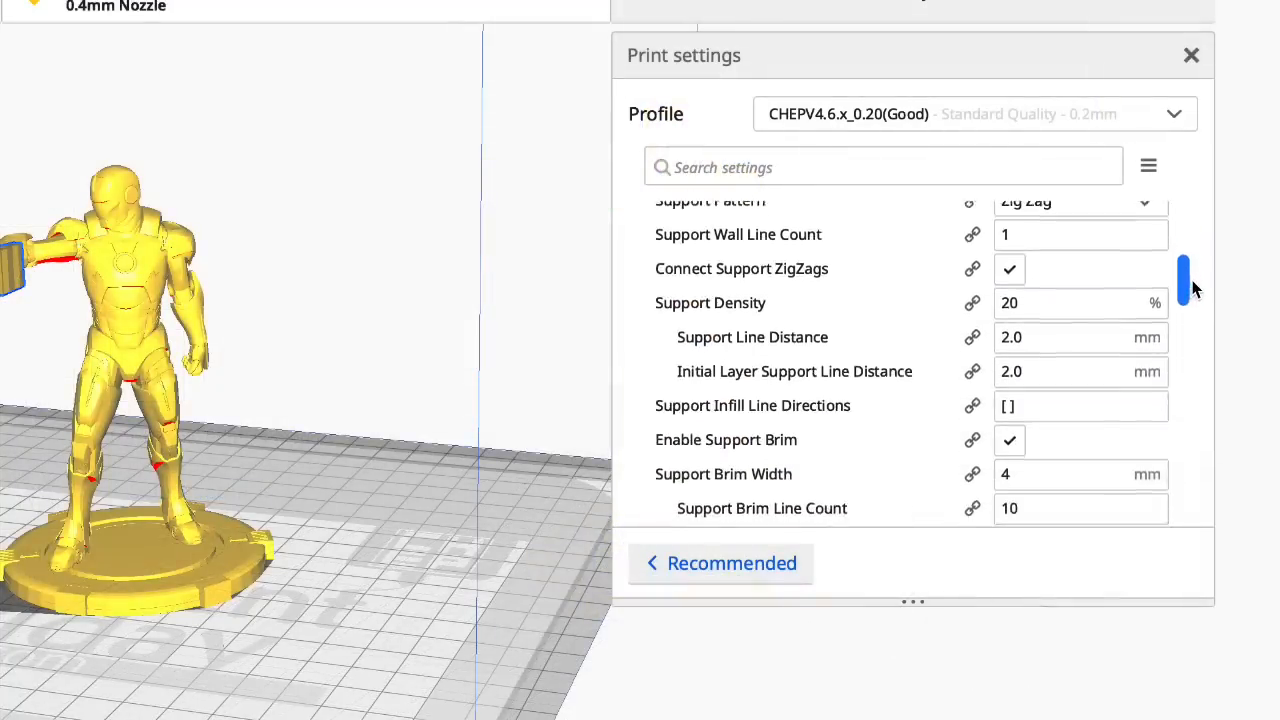
pyautogui.scroll(-3)
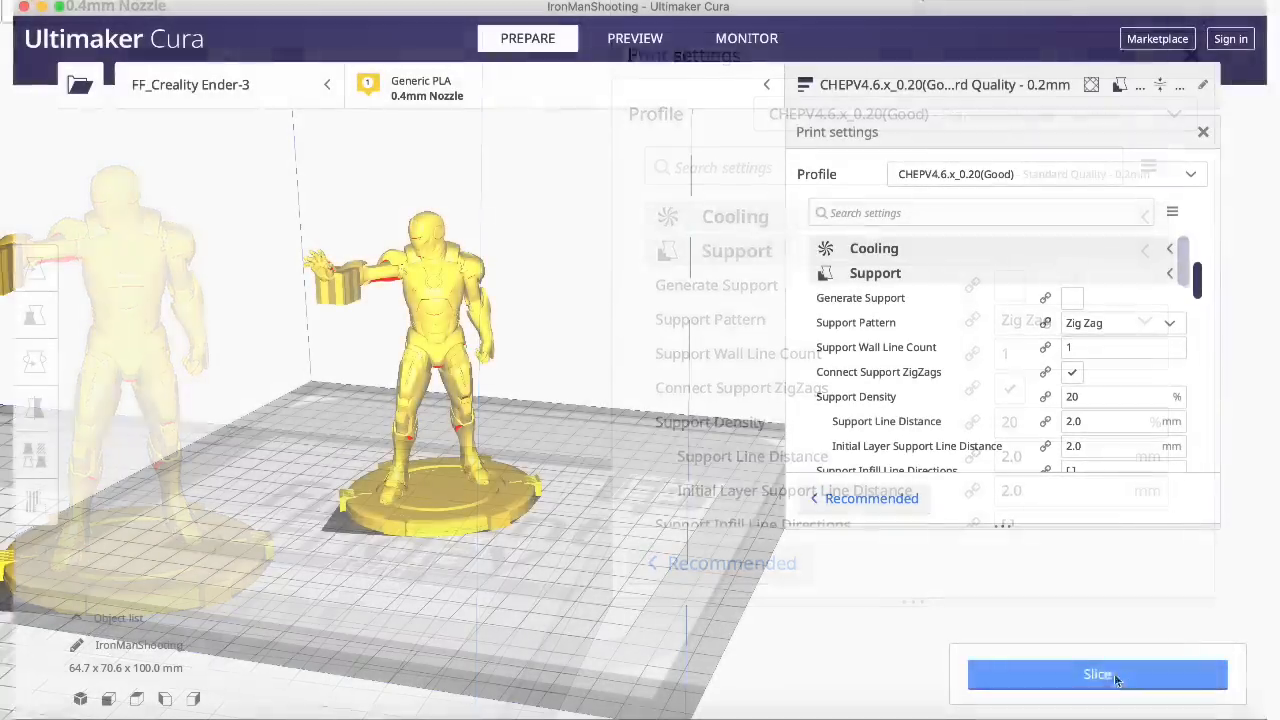
# Step: Slice the print and color the layer preview by Material Color
pyautogui.click(1097, 675)
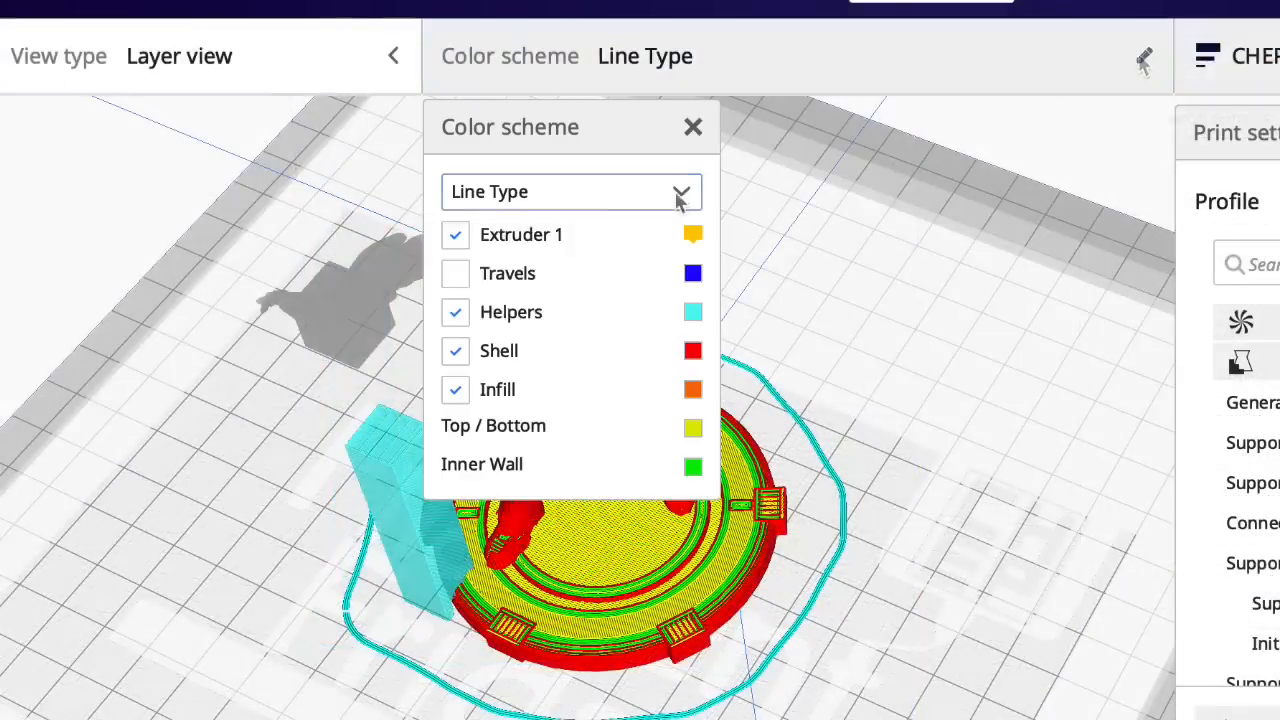
pyautogui.click(572, 191)
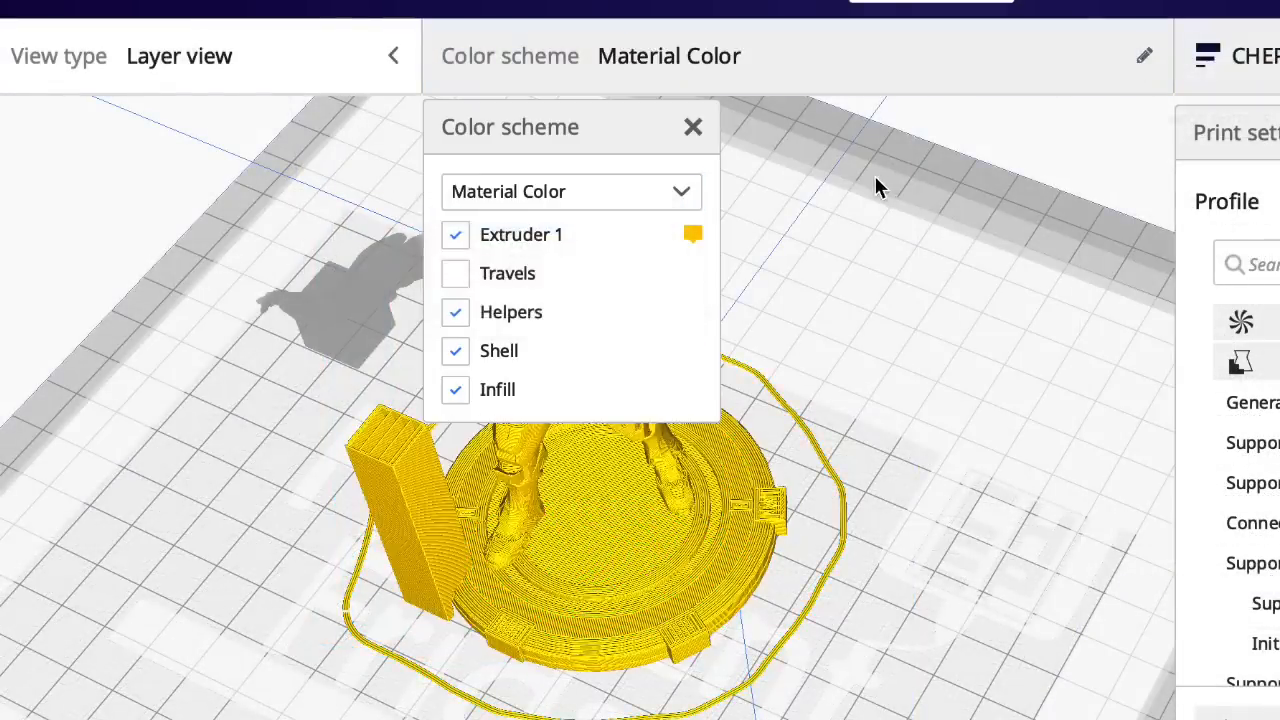
pyautogui.click(692, 126)
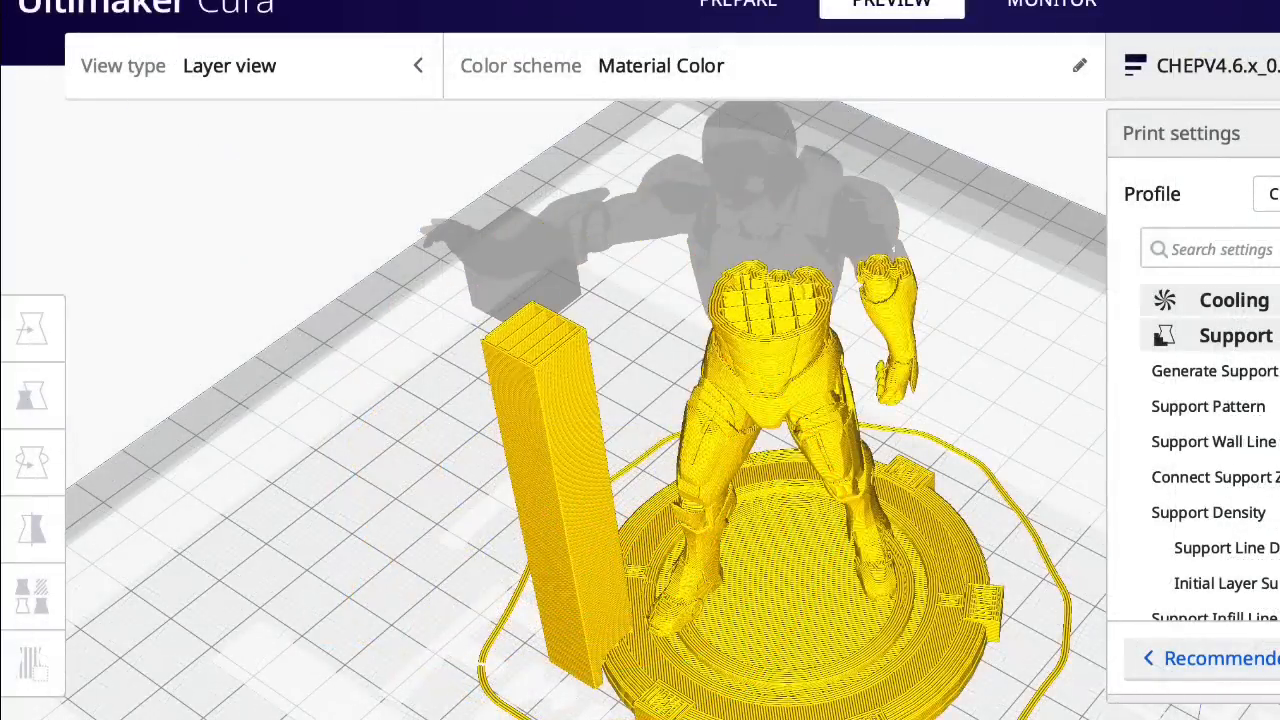